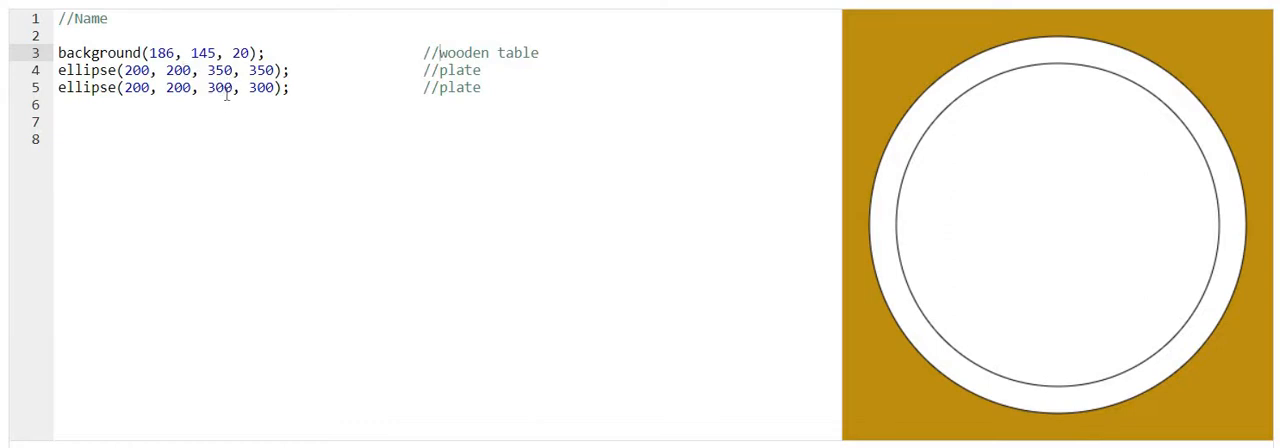
pyautogui.moveTo(1044, 74)
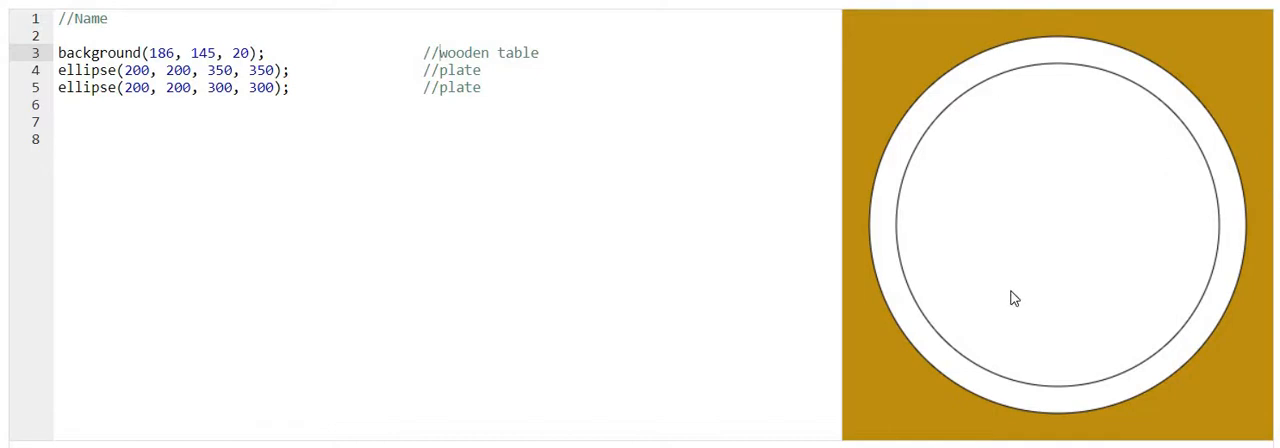
# Add fill(247, 184, 24) chosen with the colour picker, commented //orange fill.
pyautogui.click(58, 120)
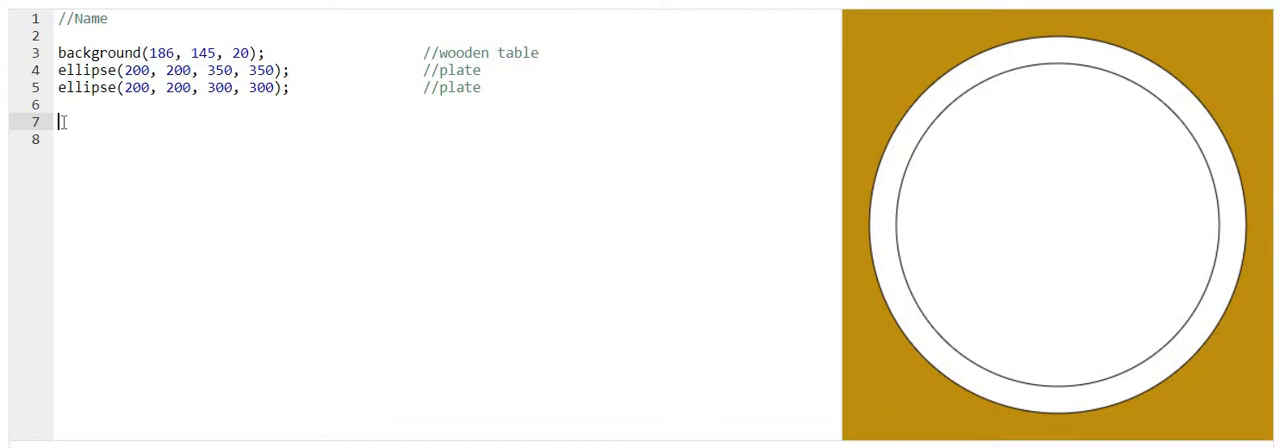
pyautogui.write('fill')
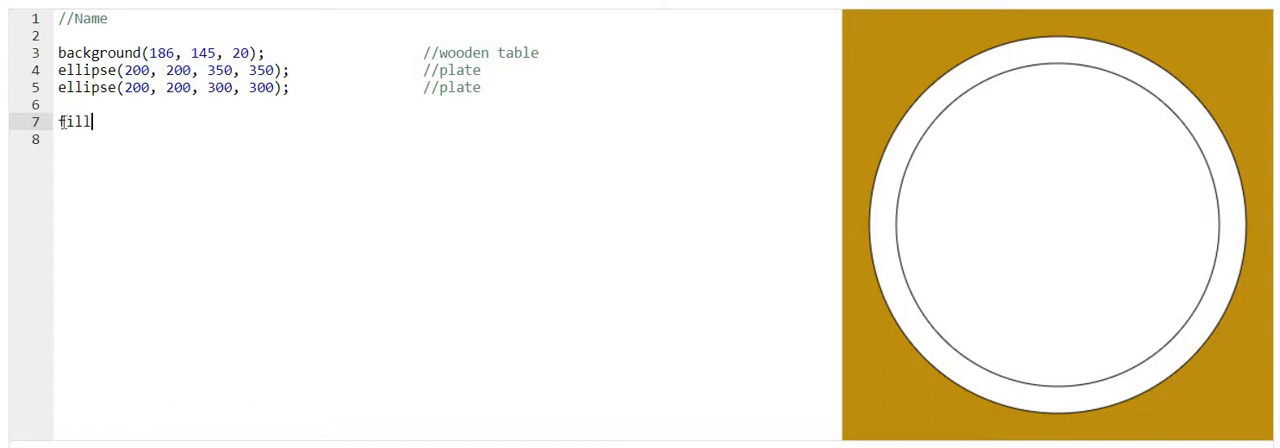
pyautogui.write('(255, 0, 0);')
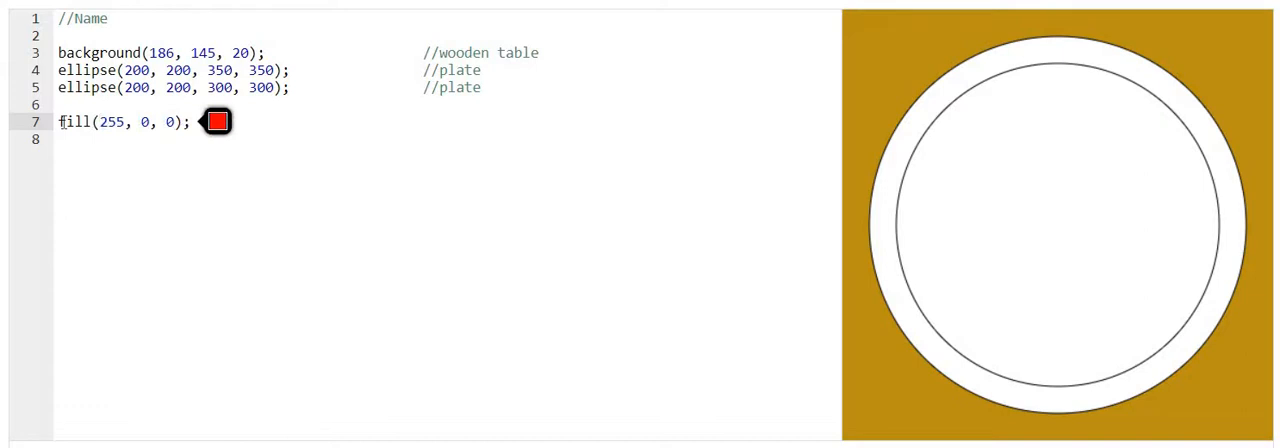
pyautogui.moveTo(344, 136)
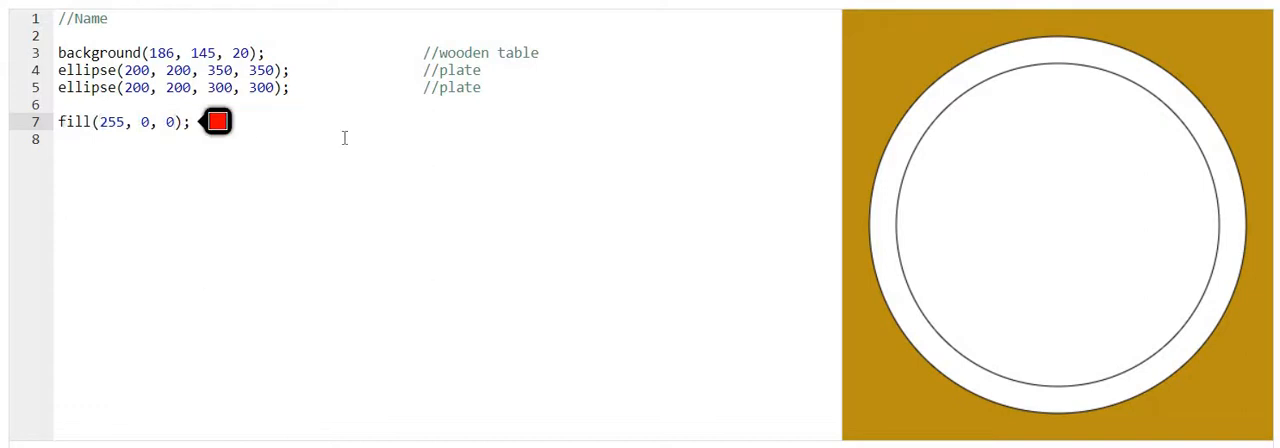
pyautogui.click(216, 120)
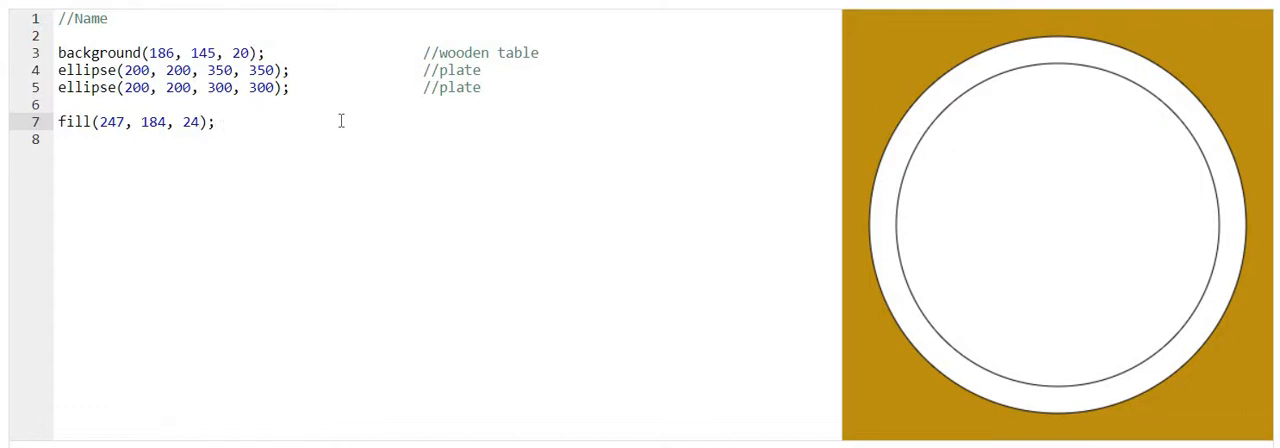
pyautogui.write('//')
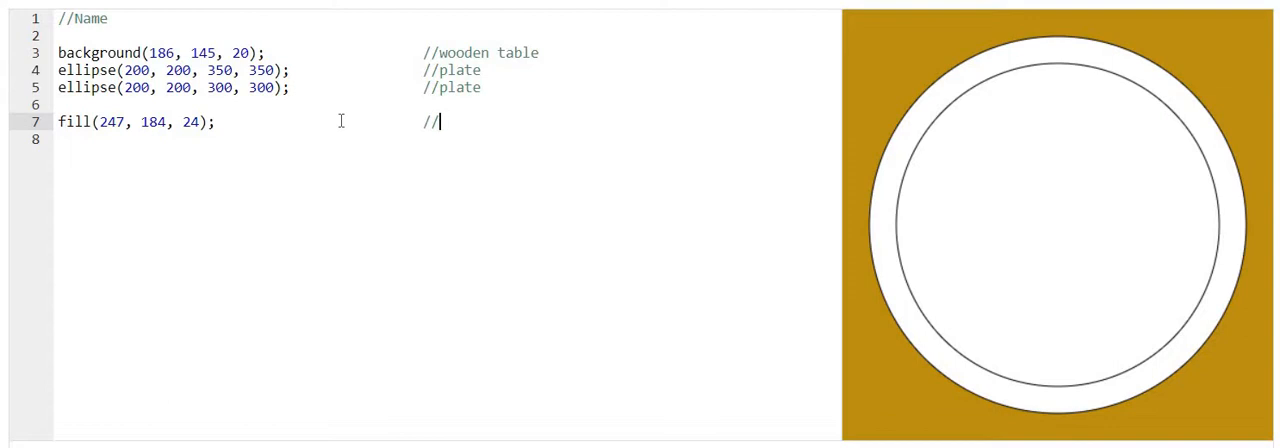
pyautogui.write('orange i')
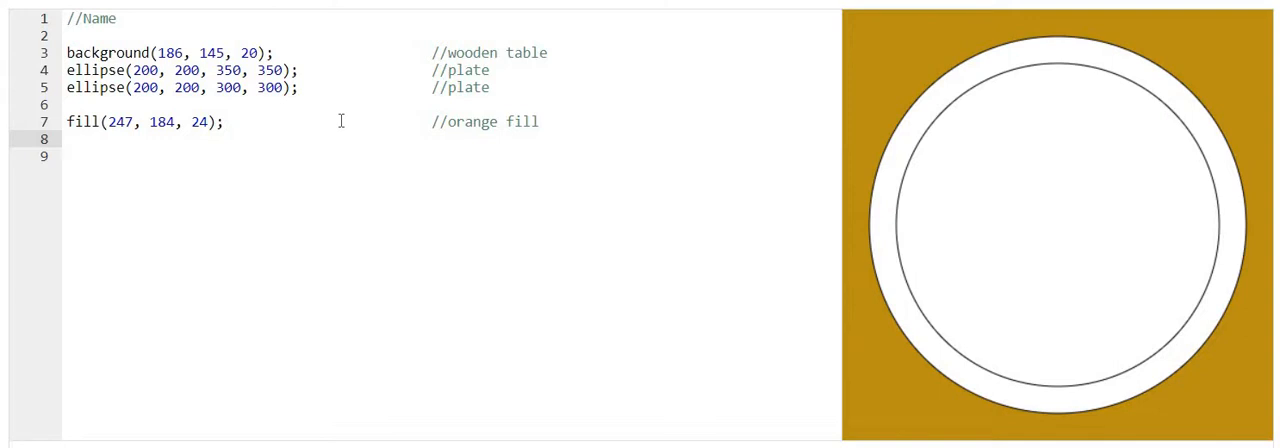
# Draw ellipse(137, 186, 100, 100) for the orange on the plate, commented //orange.
pyautogui.write('ellipse')
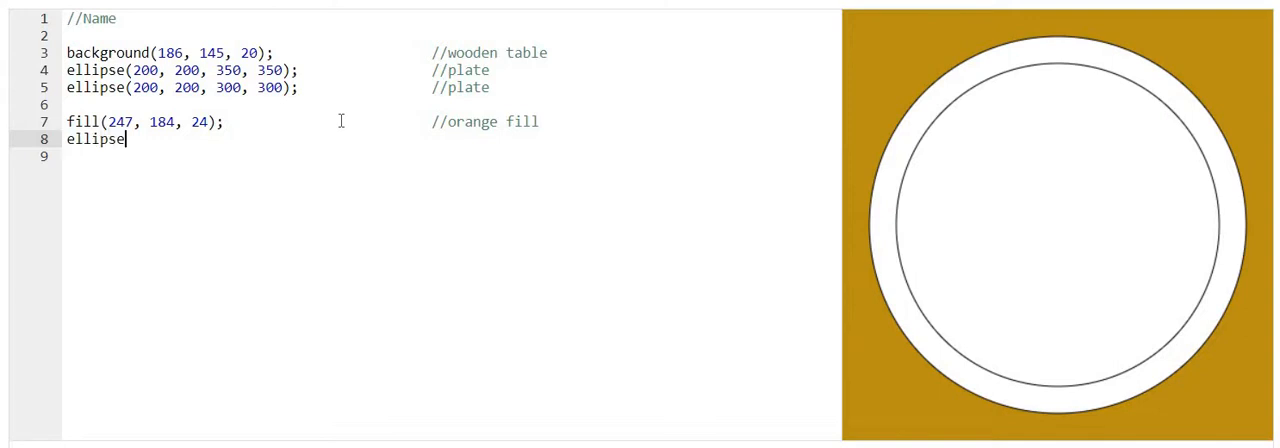
pyautogui.write('(')
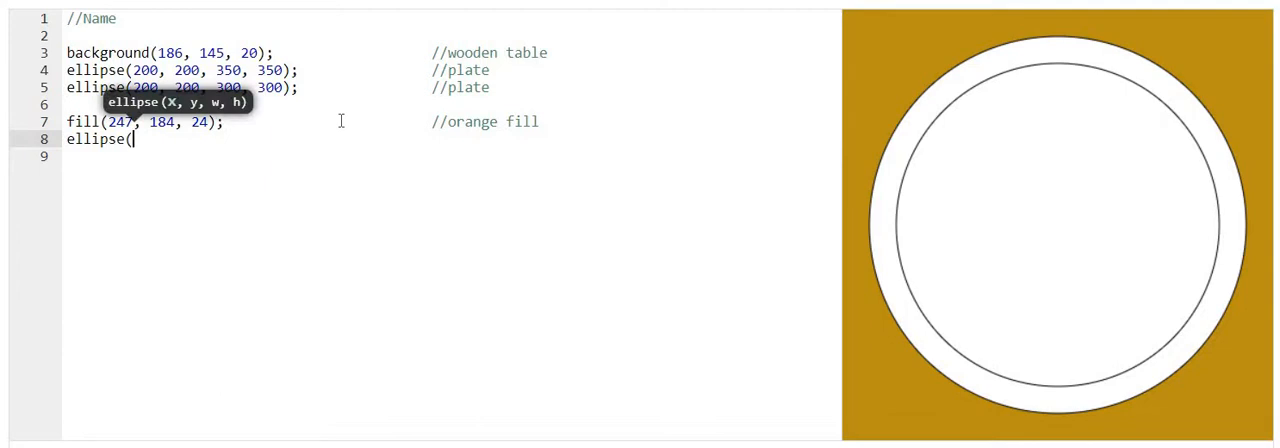
pyautogui.write('200, 200,')
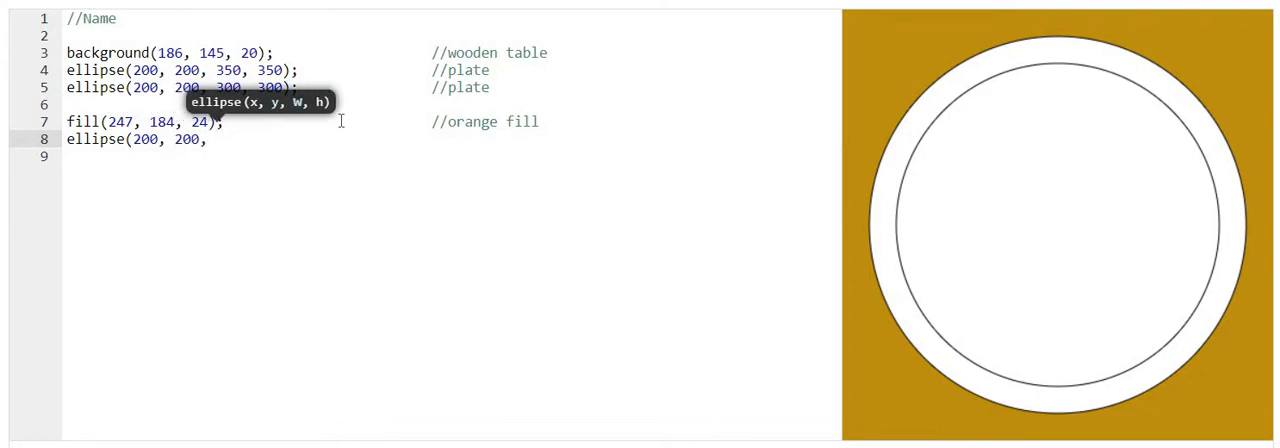
pyautogui.write('50')
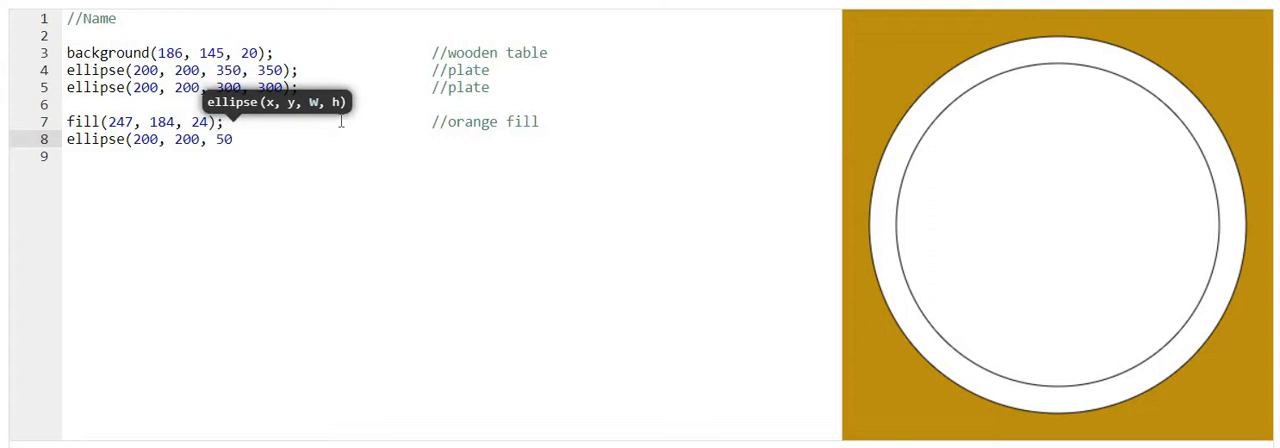
pyautogui.write(', 50)')
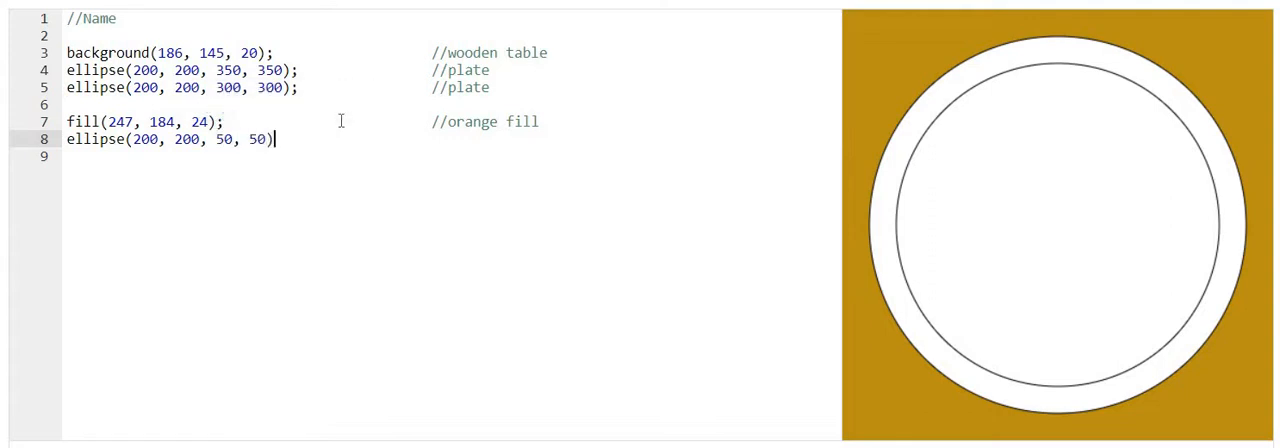
pyautogui.write(';')
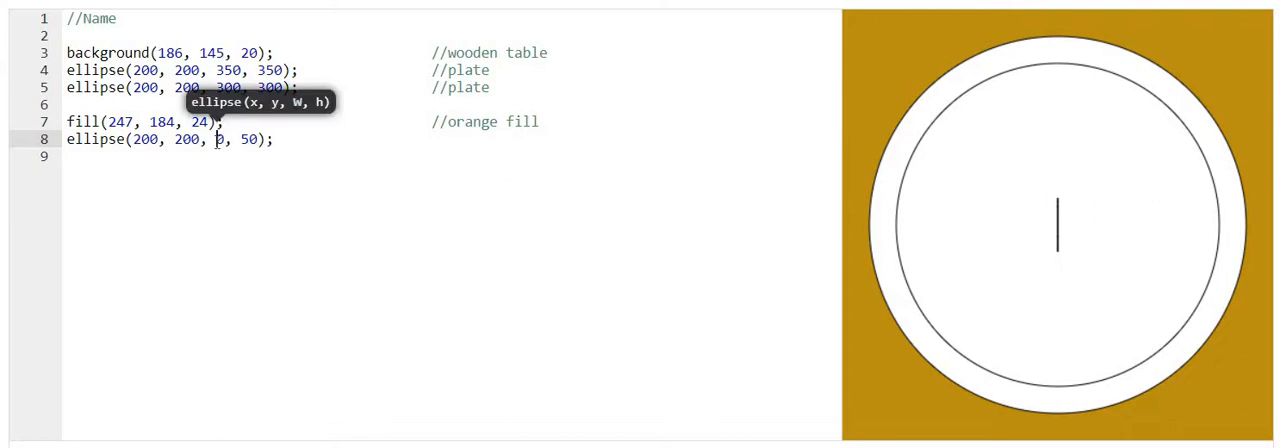
pyautogui.write('100')
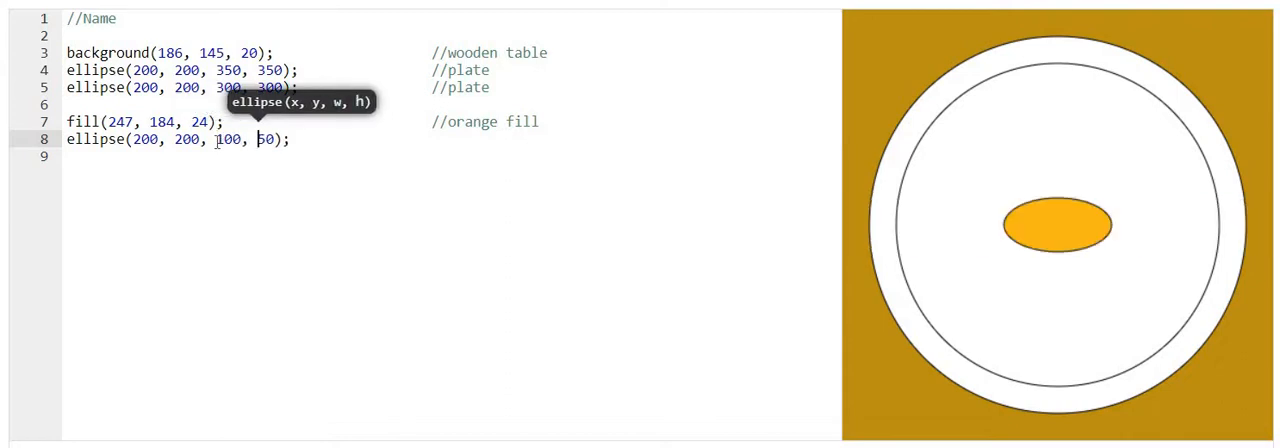
pyautogui.write('00')
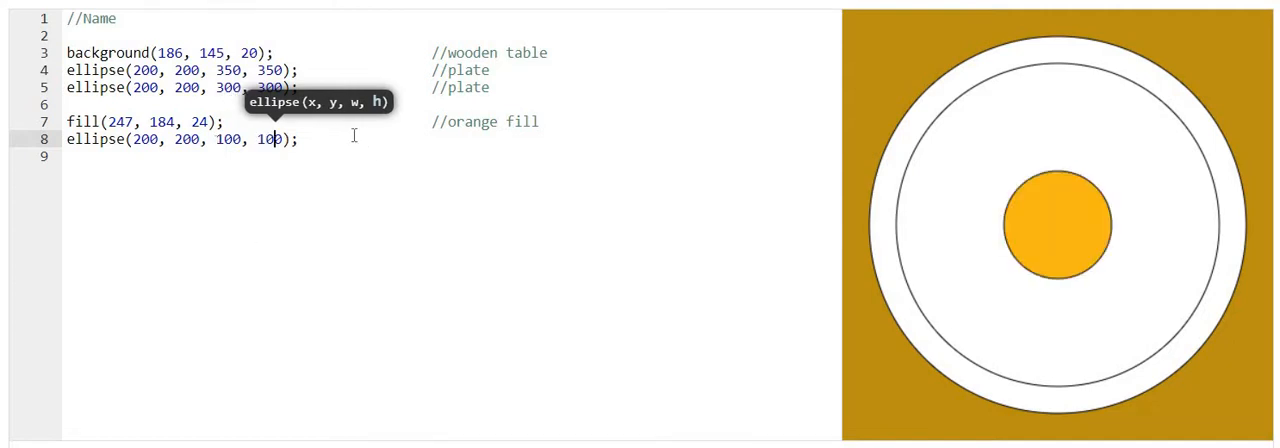
pyautogui.write('q')
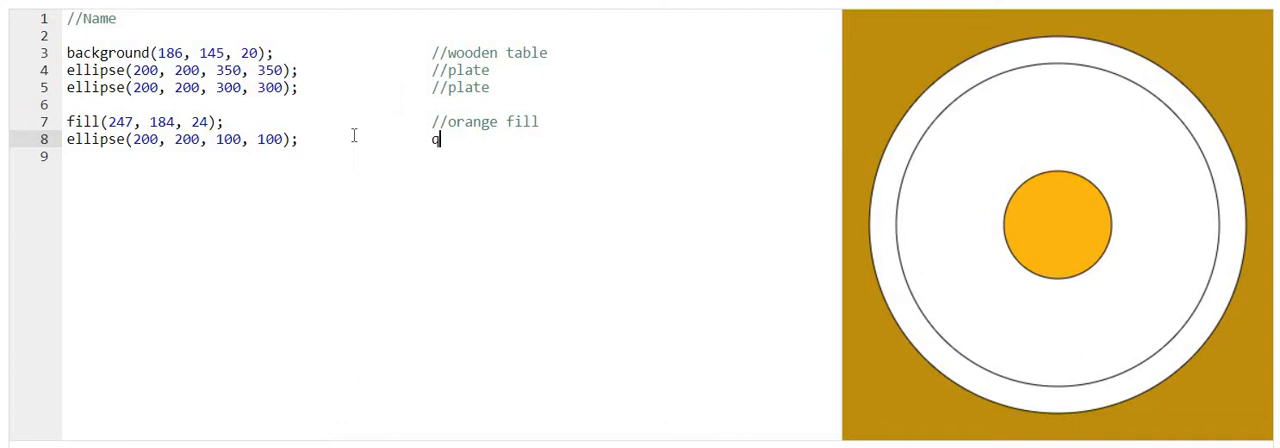
pyautogui.write('//')
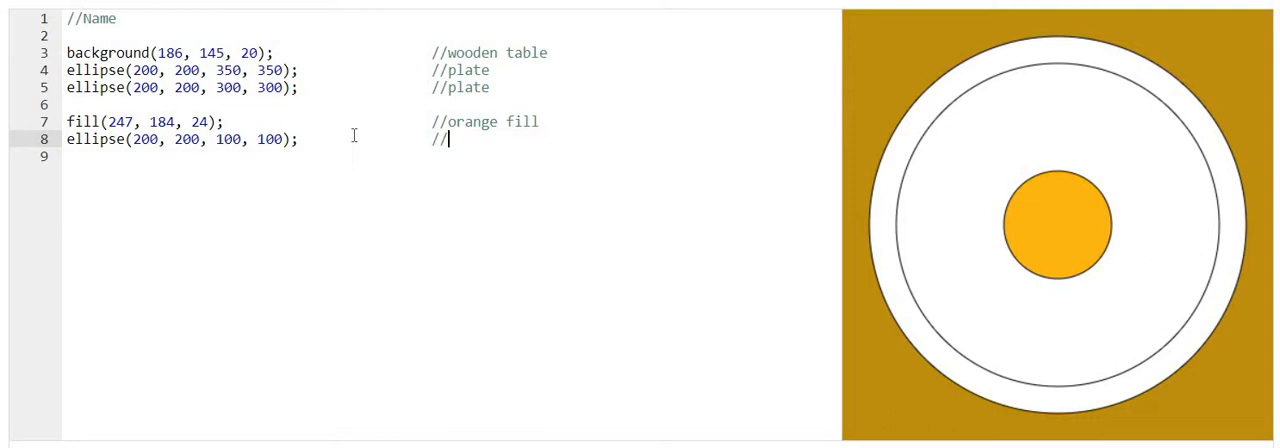
pyautogui.write('orange')
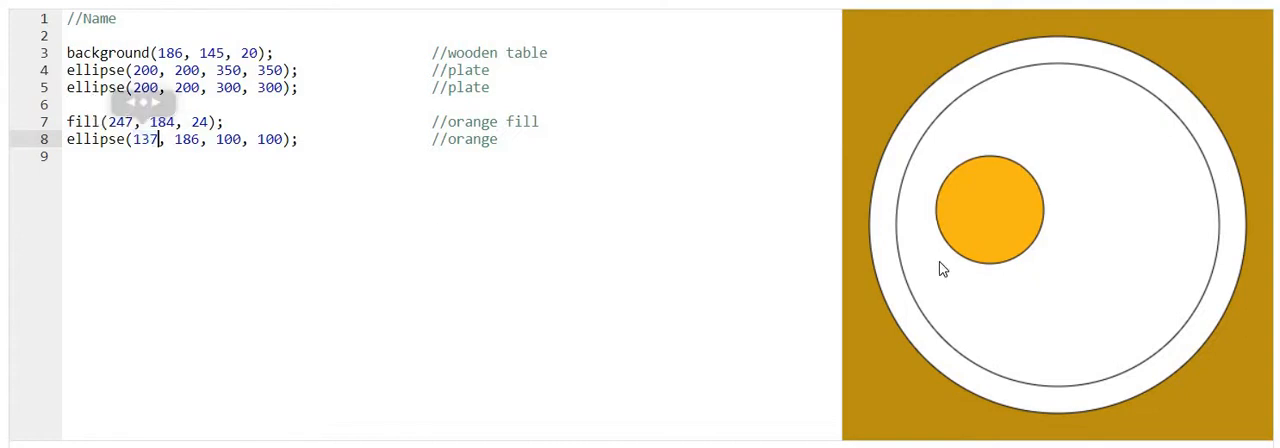
pyautogui.moveTo(518, 144)
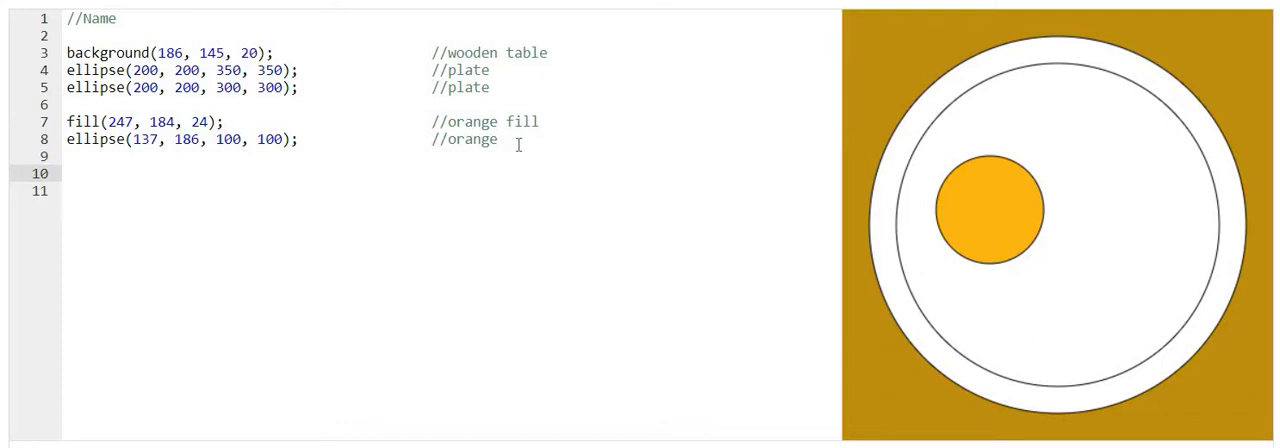
# Add a light green fill chosen with the colour picker and start its comment.
pyautogui.write('fil')
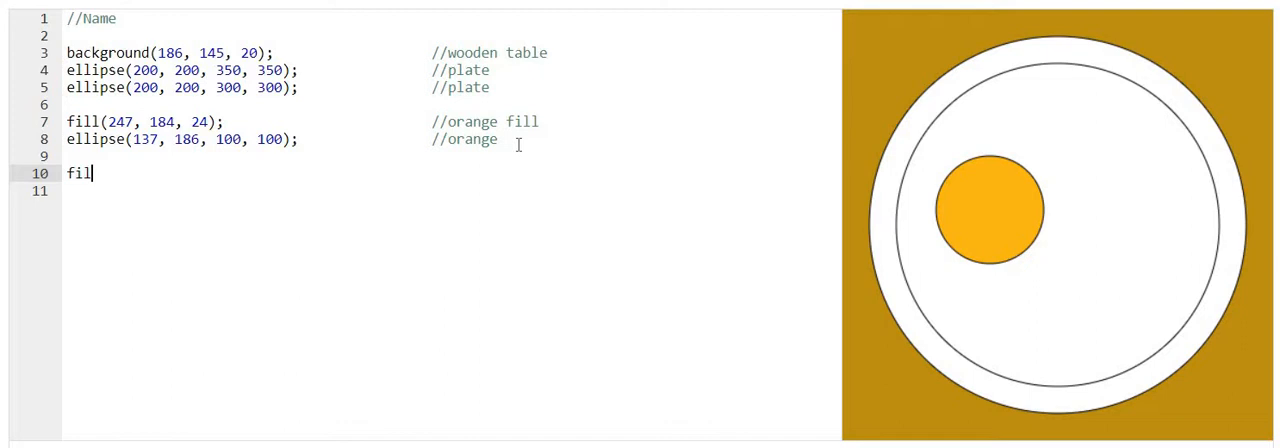
pyautogui.write('l(255, 0, 0);')
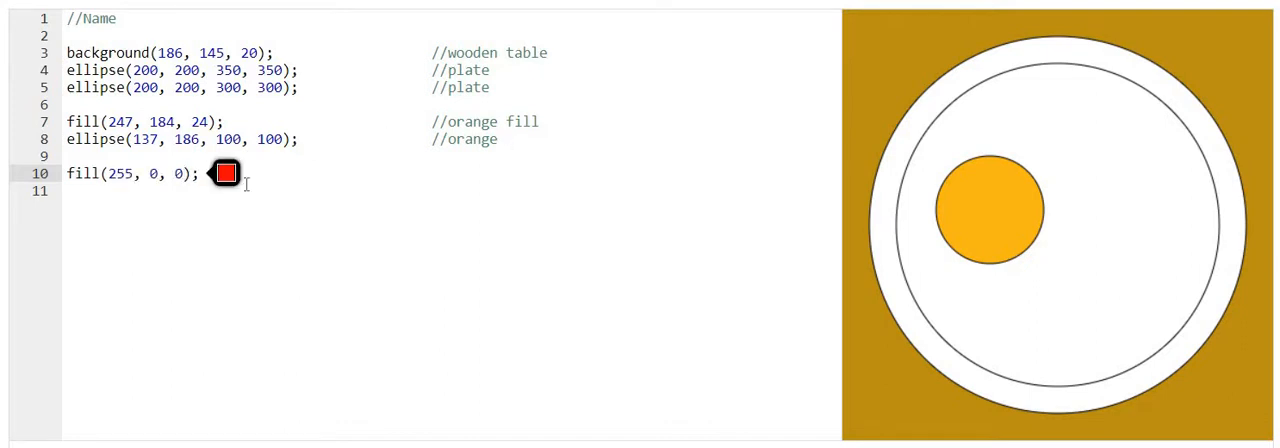
pyautogui.click(224, 172)
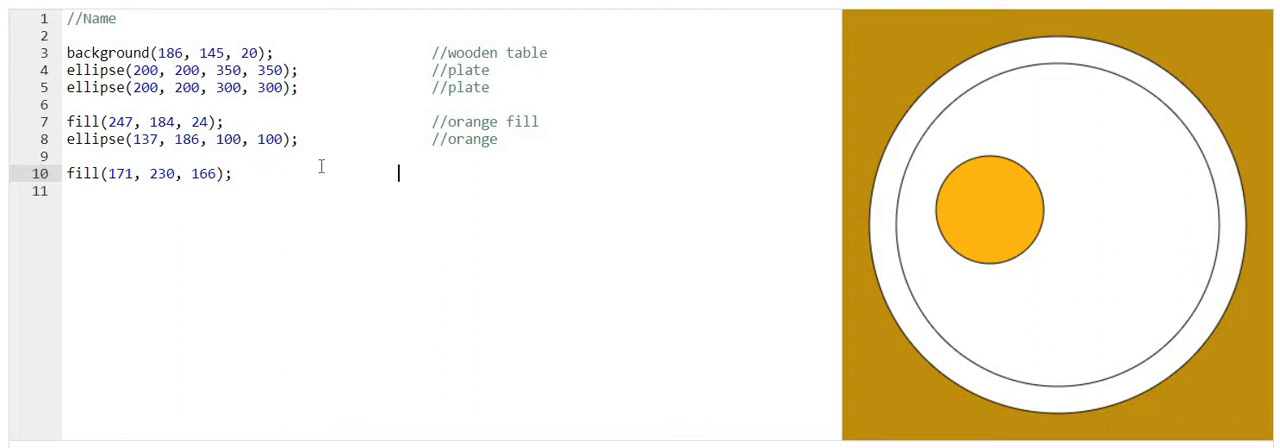
pyautogui.write('//light green fill')
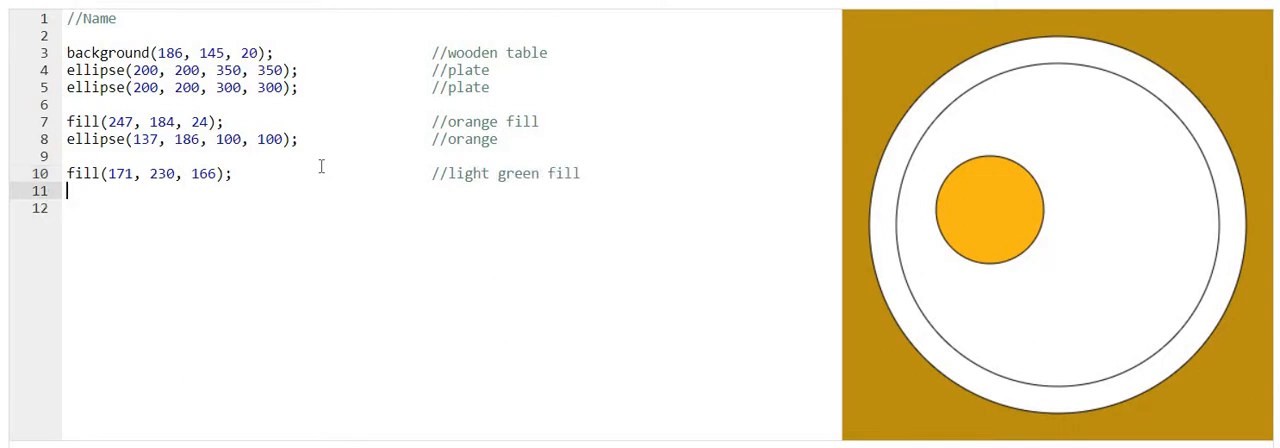
# Draw a first rectangle, rect(200, 200, 50, 100), for the celery stick.
pyautogui.write('rect')
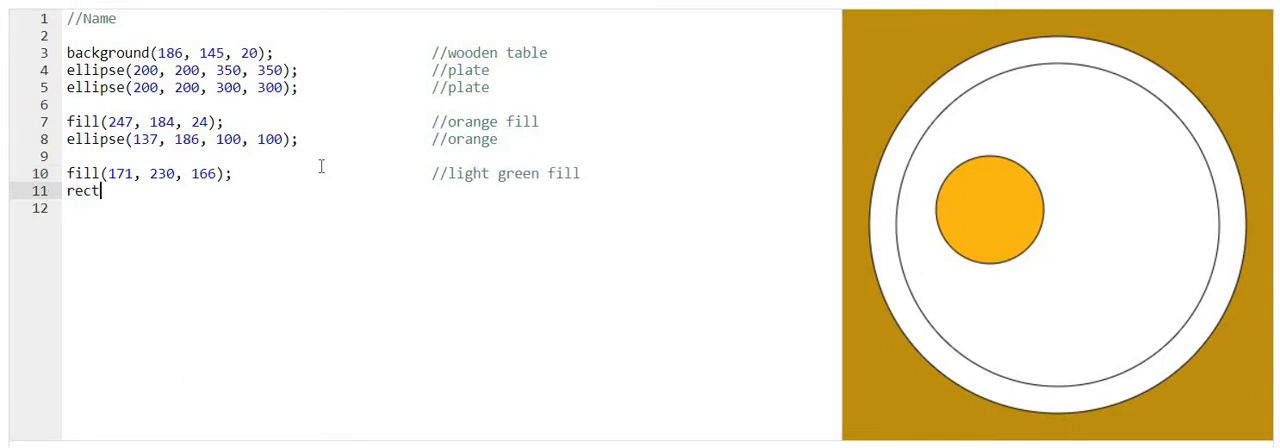
pyautogui.write('(')
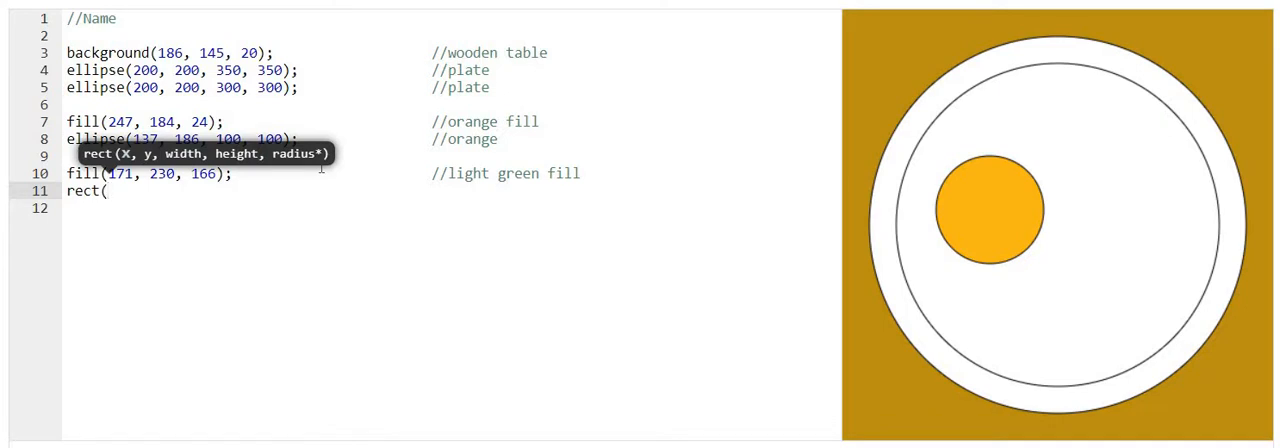
pyautogui.write('2')
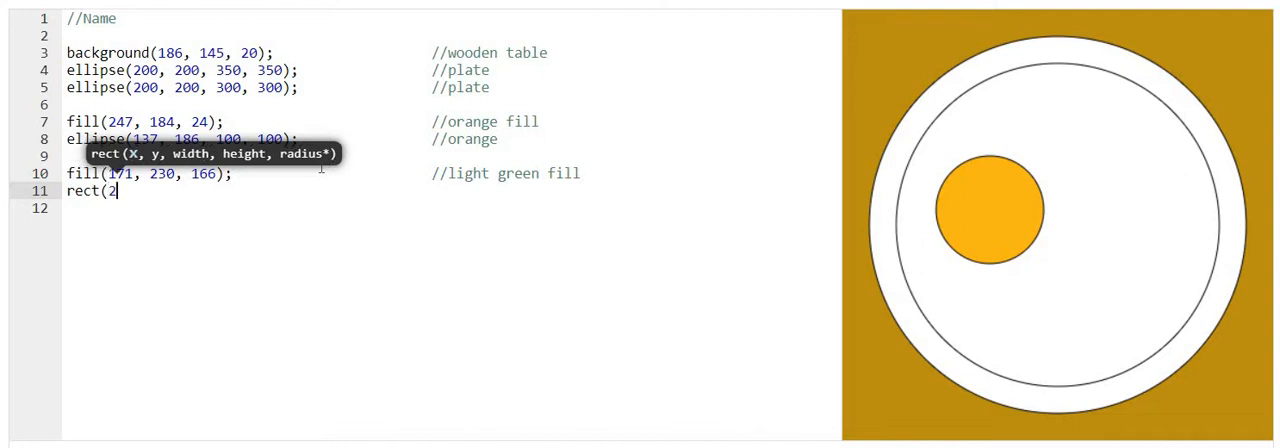
pyautogui.write('00, 200')
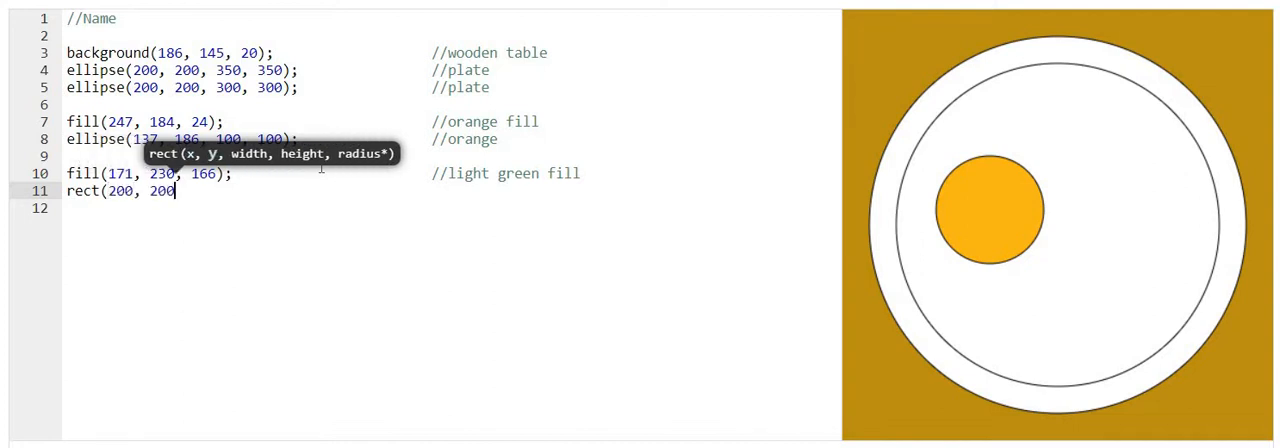
pyautogui.write(',')
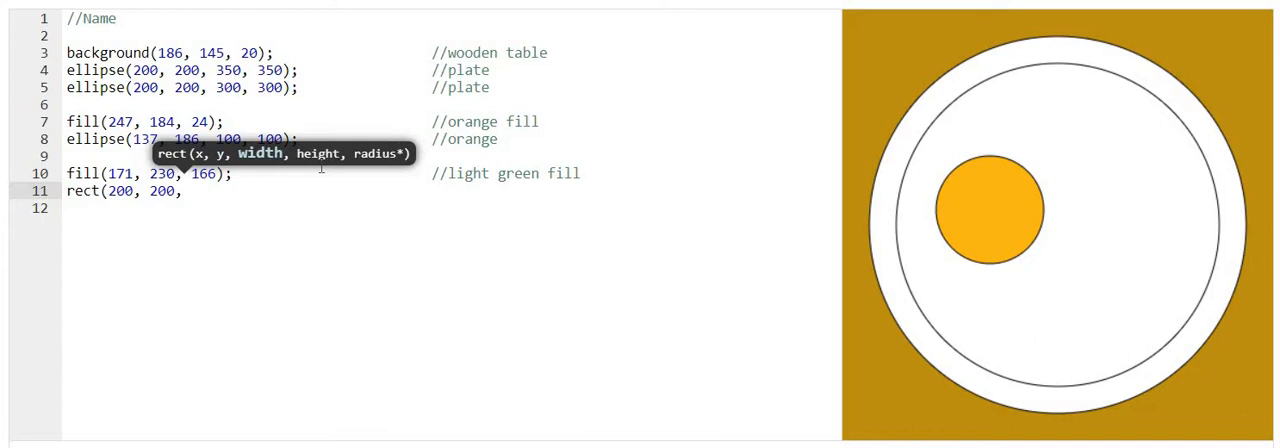
pyautogui.write('50,')
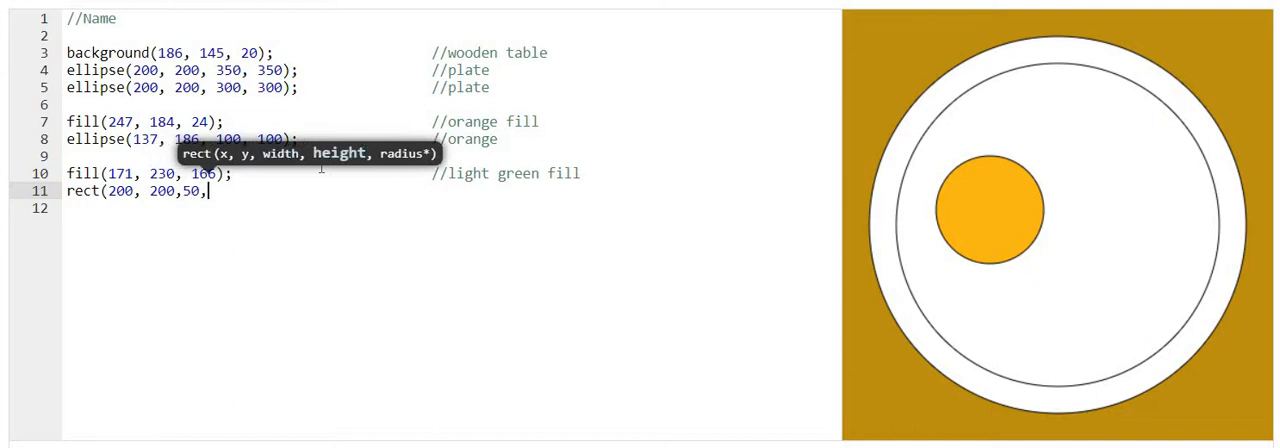
pyautogui.write('100')
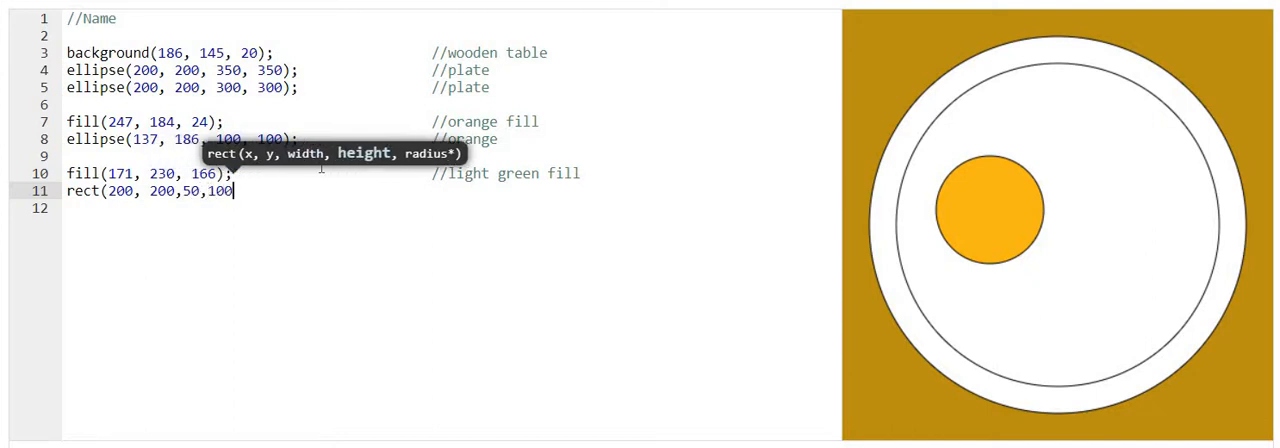
pyautogui.write(');')
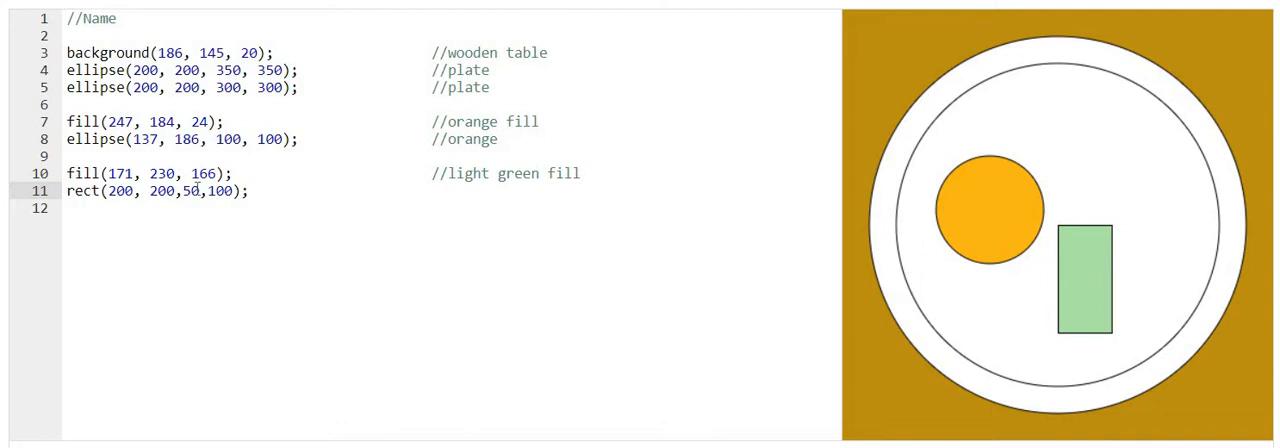
# Resize the rectangle to a tall thin stick, about rect(230, 111, 25, 180), commented //celery stick.
pyautogui.press('backspace')
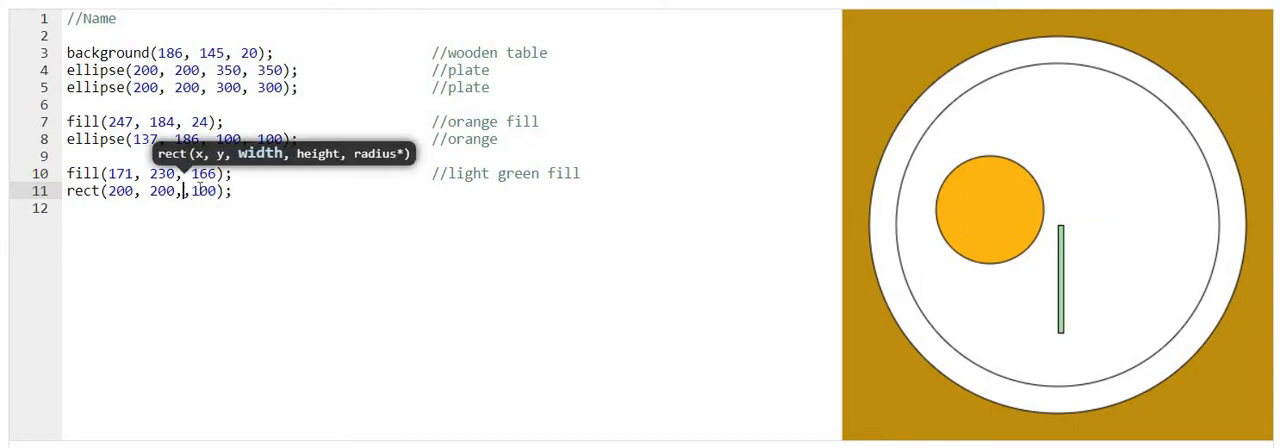
pyautogui.write('5,')
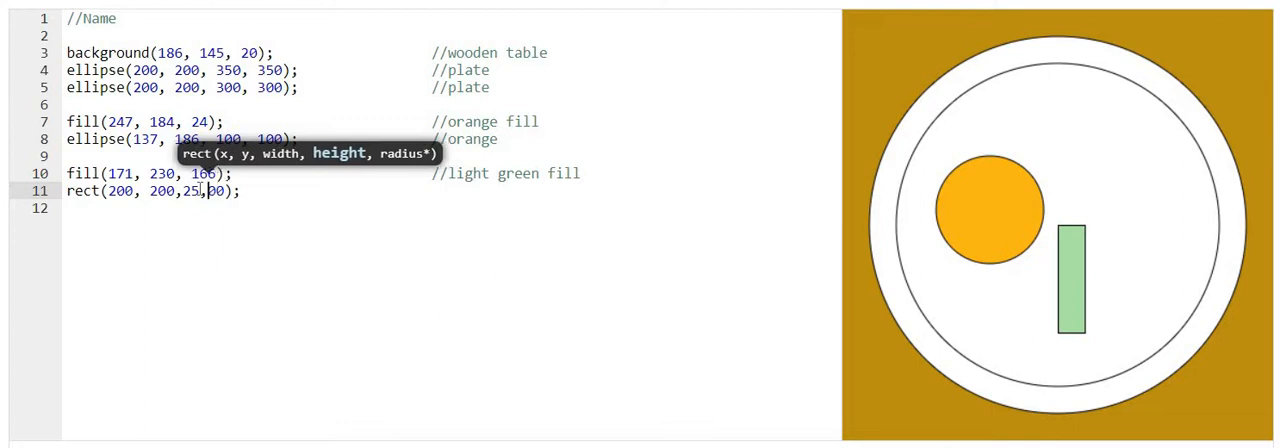
pyautogui.write('200')
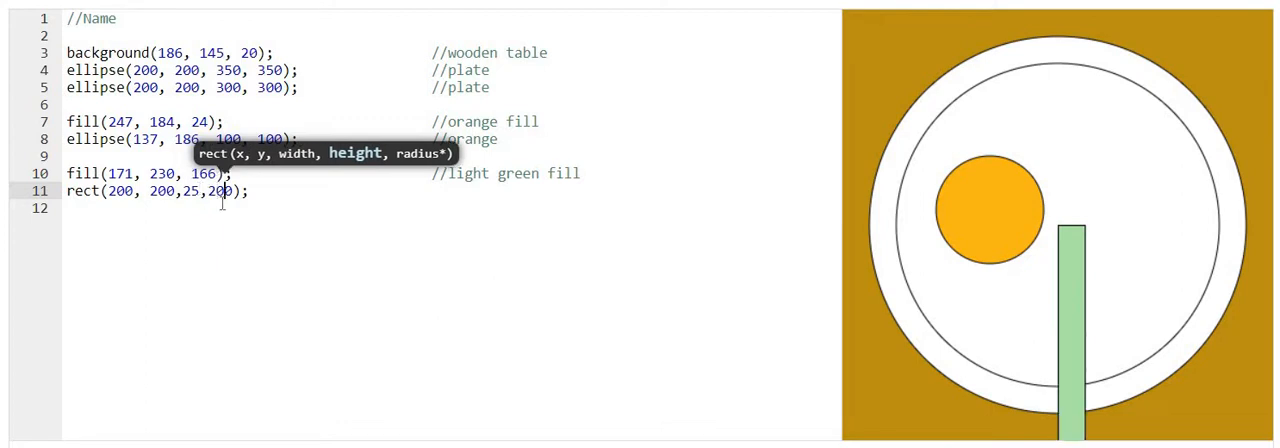
pyautogui.write('180')
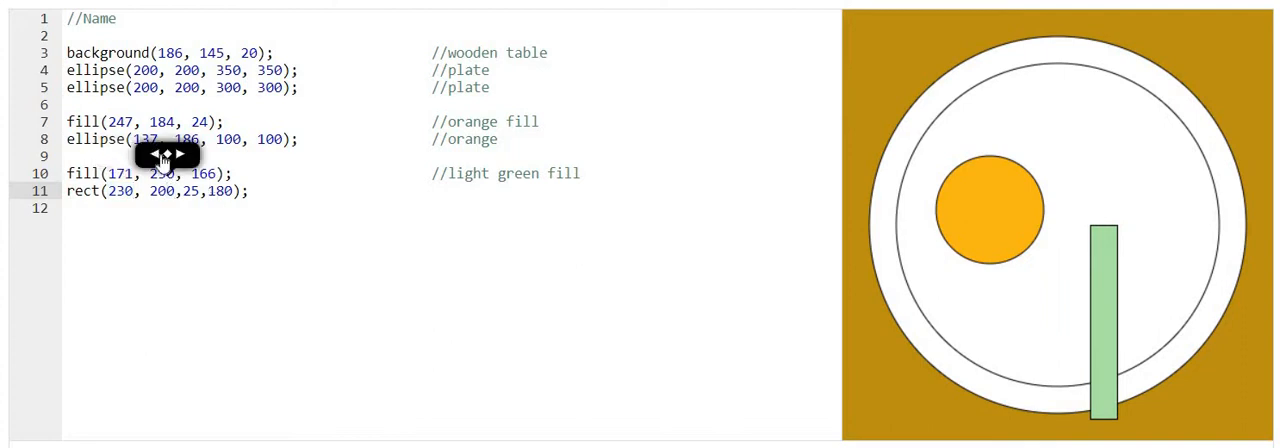
pyautogui.write('112')
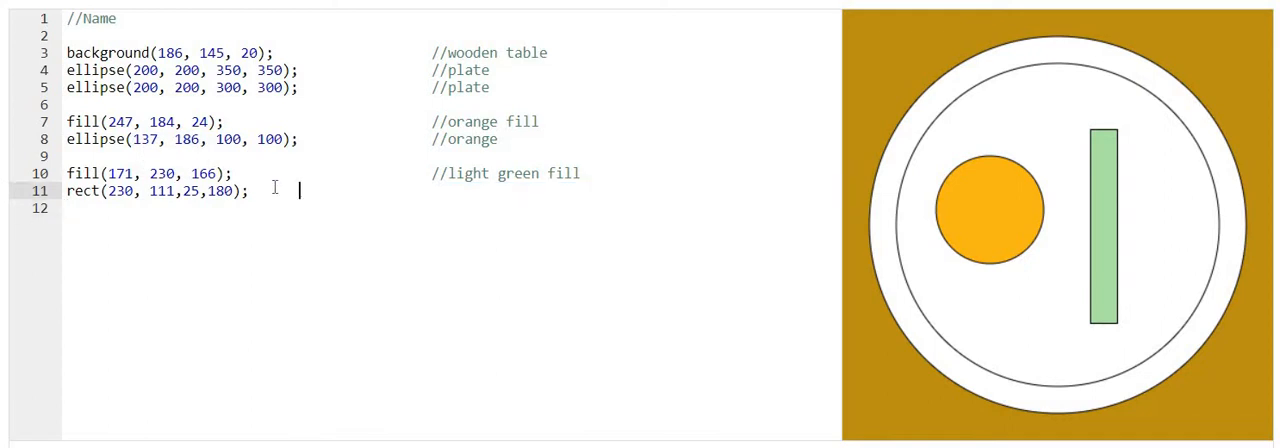
pyautogui.write('//')
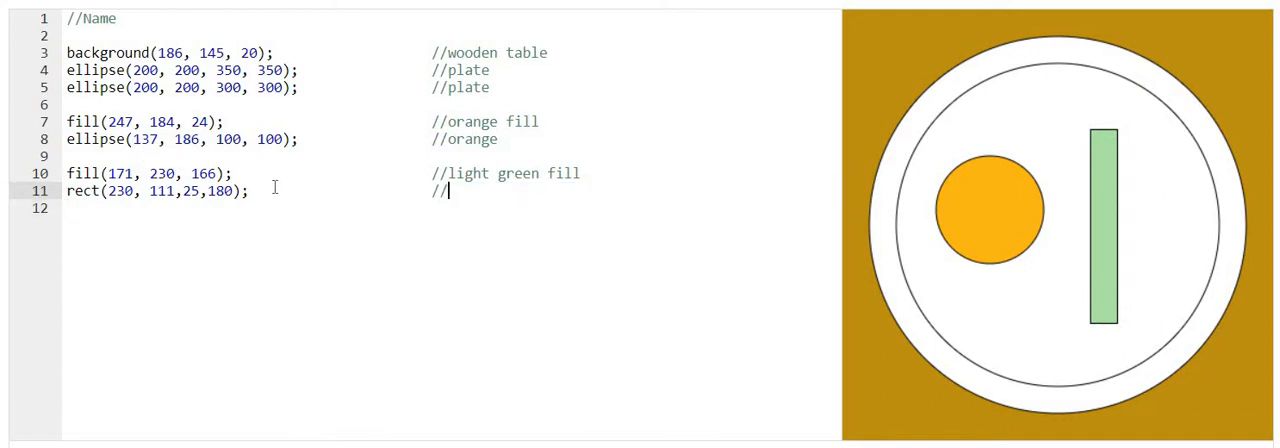
pyautogui.write('celer')
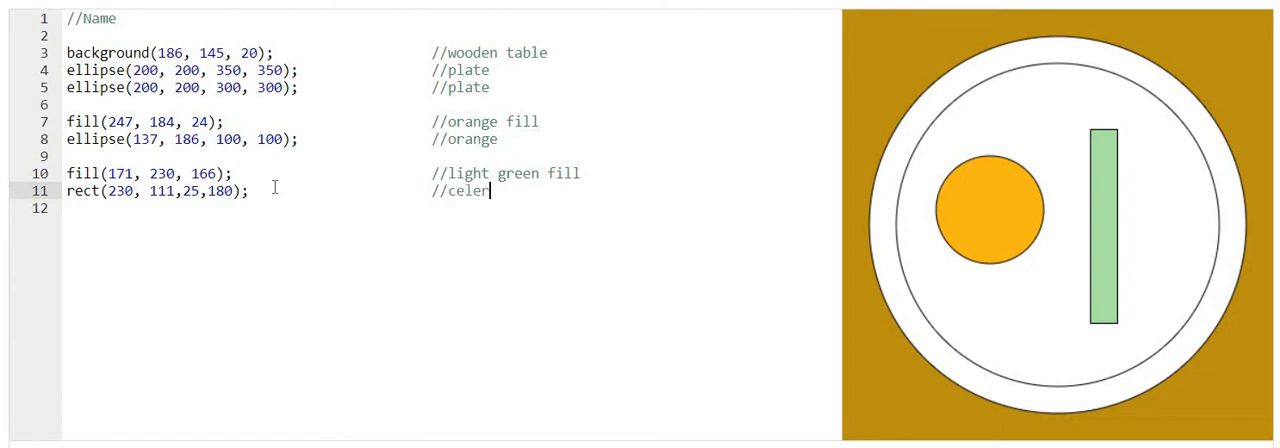
pyautogui.write('y stick')
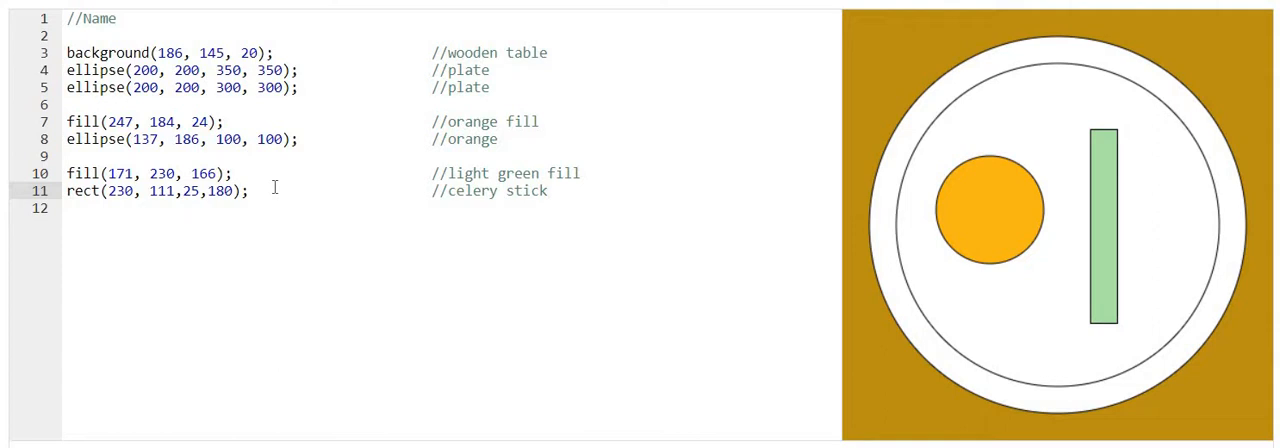
pyautogui.press('enter')
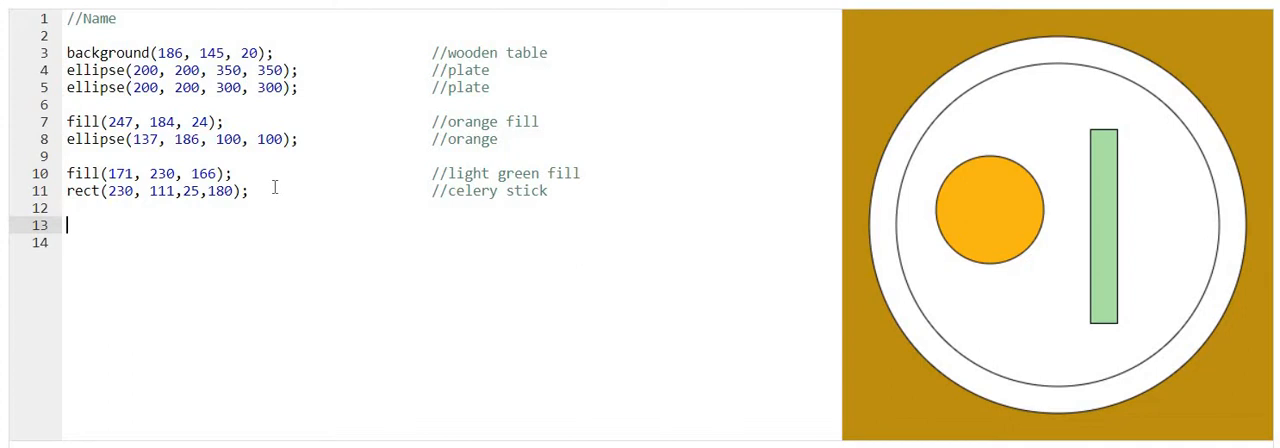
# Add a stroke command set to dark green stroke(34, 168, 92).
pyautogui.write('stro')
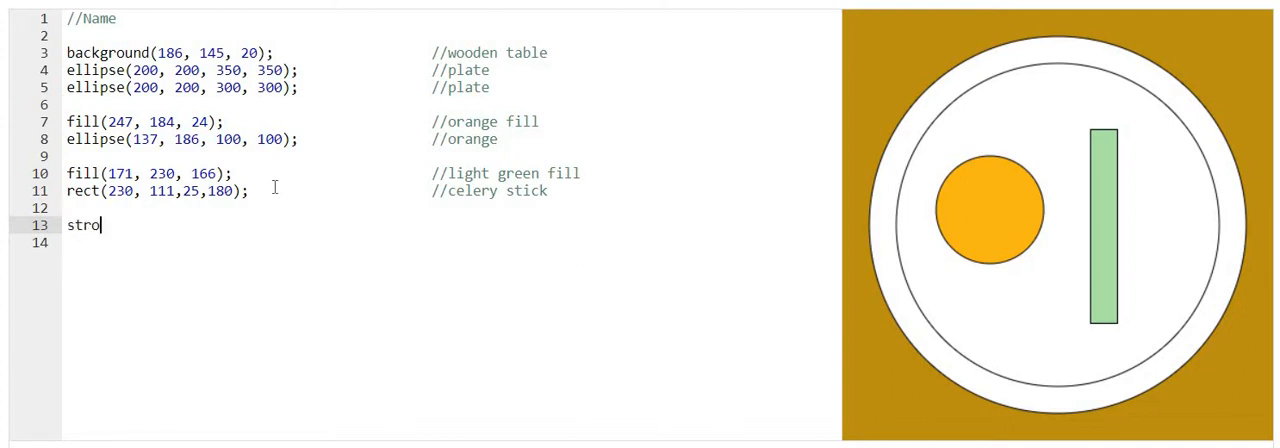
pyautogui.write('ke')
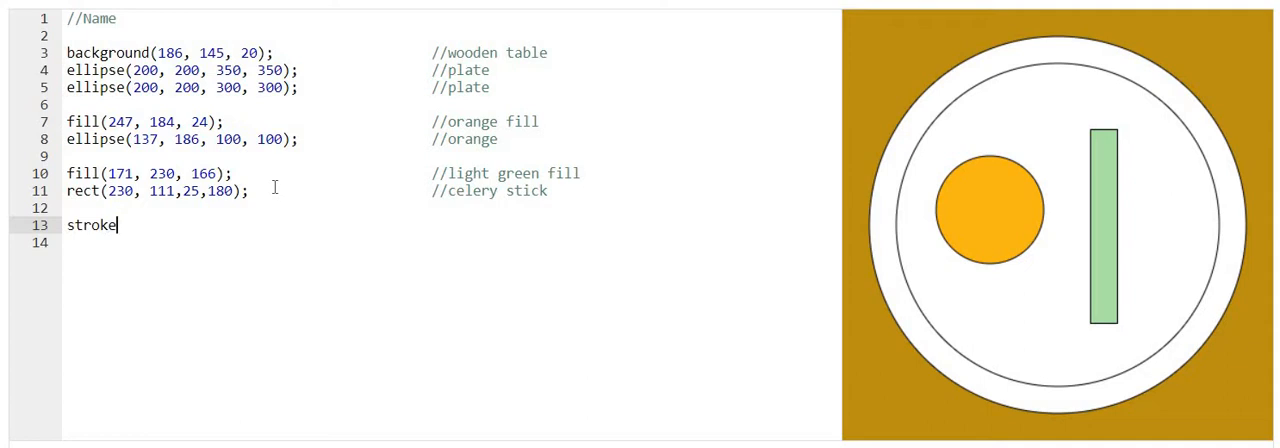
pyautogui.write('(255, 0, 0);')
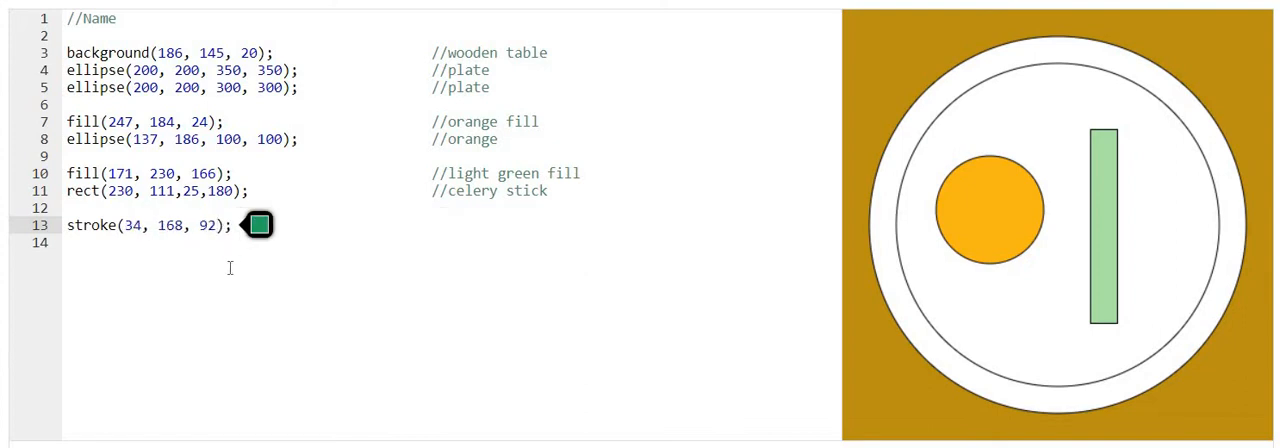
pyautogui.click(70, 242)
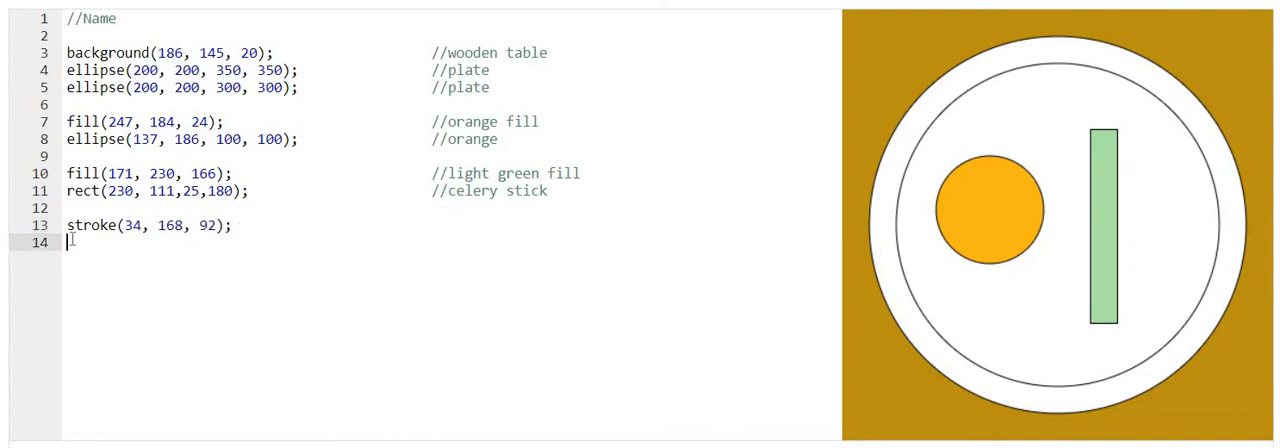
# Draw a diagonal line(100,100, 300, 300) across the plate.
pyautogui.write('line')
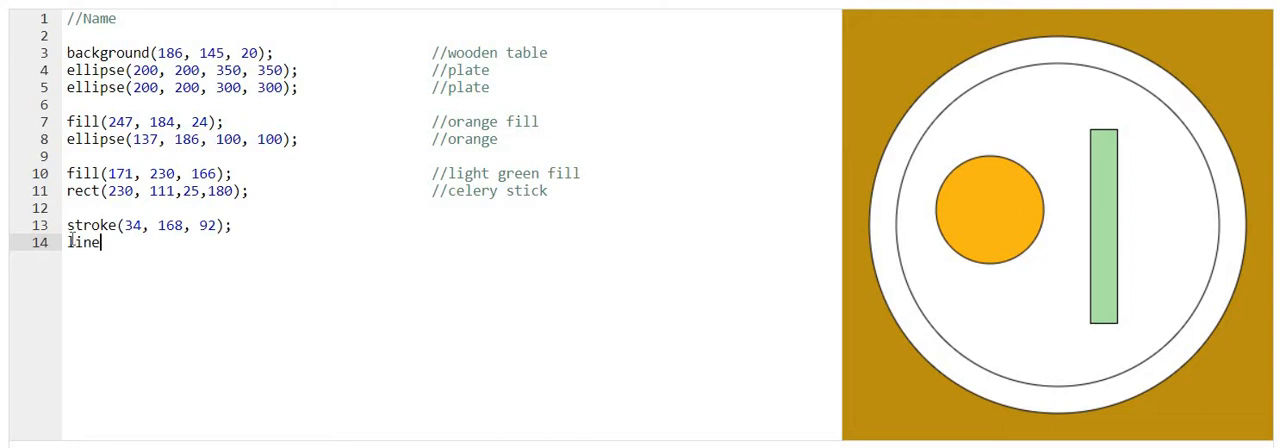
pyautogui.write('(')
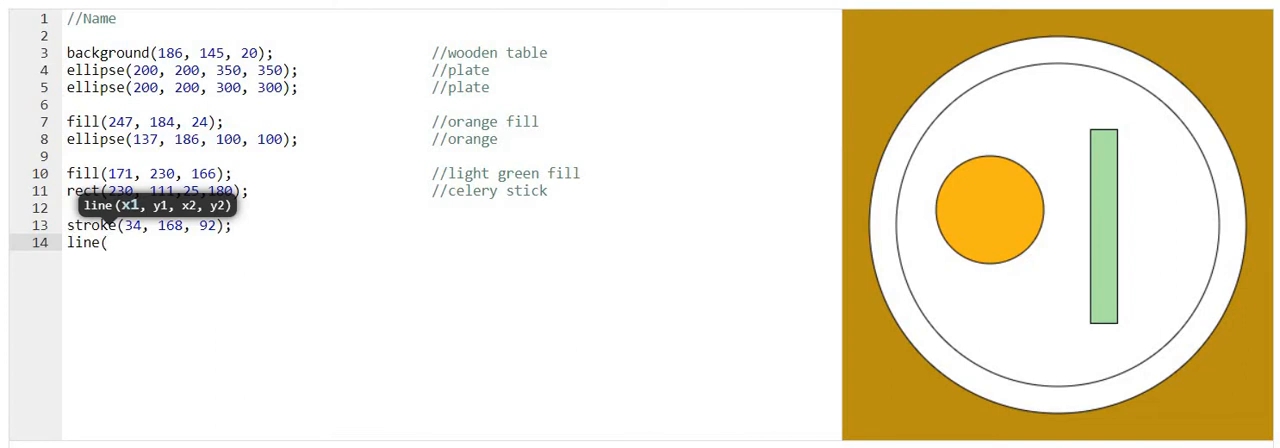
pyautogui.moveTo(1108, 144)
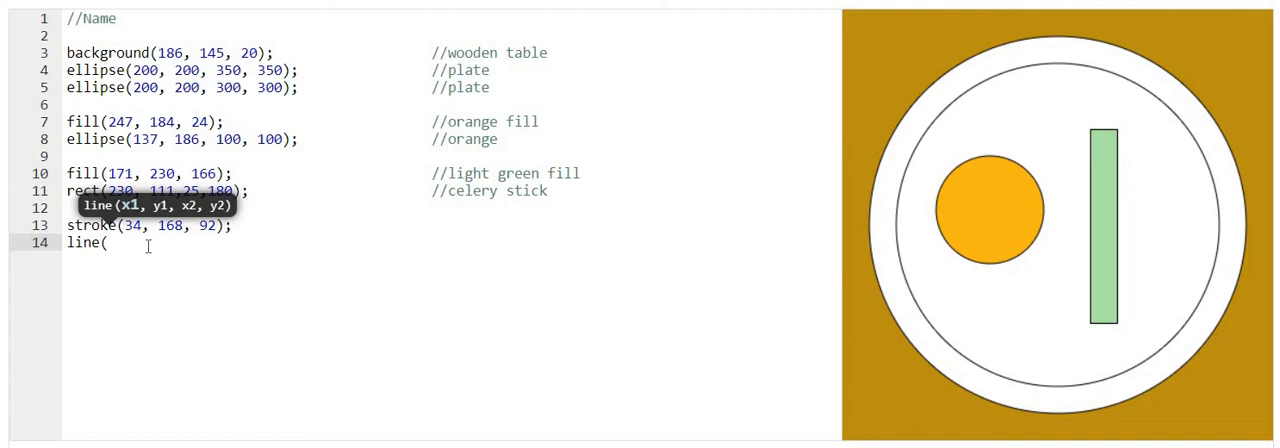
pyautogui.write('100,')
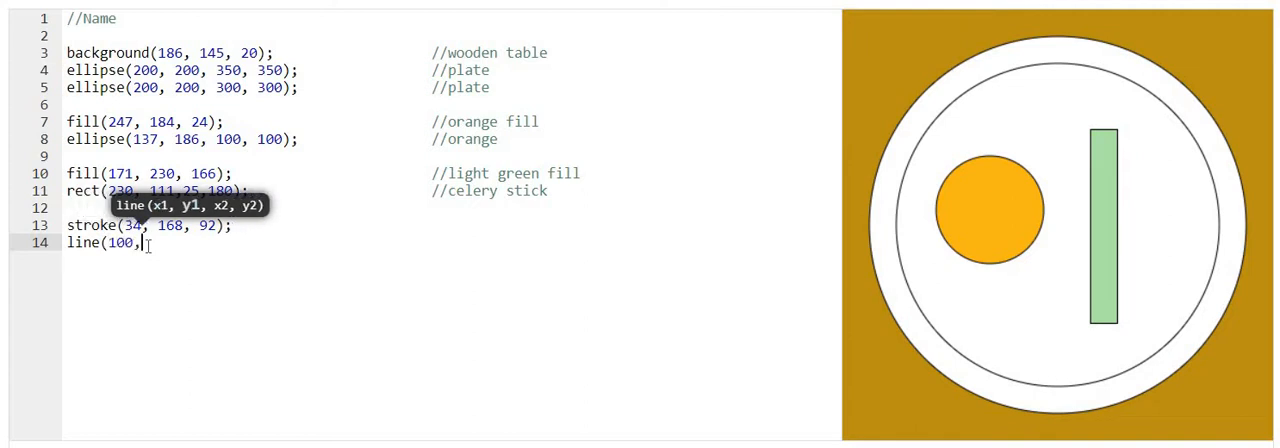
pyautogui.write('100,')
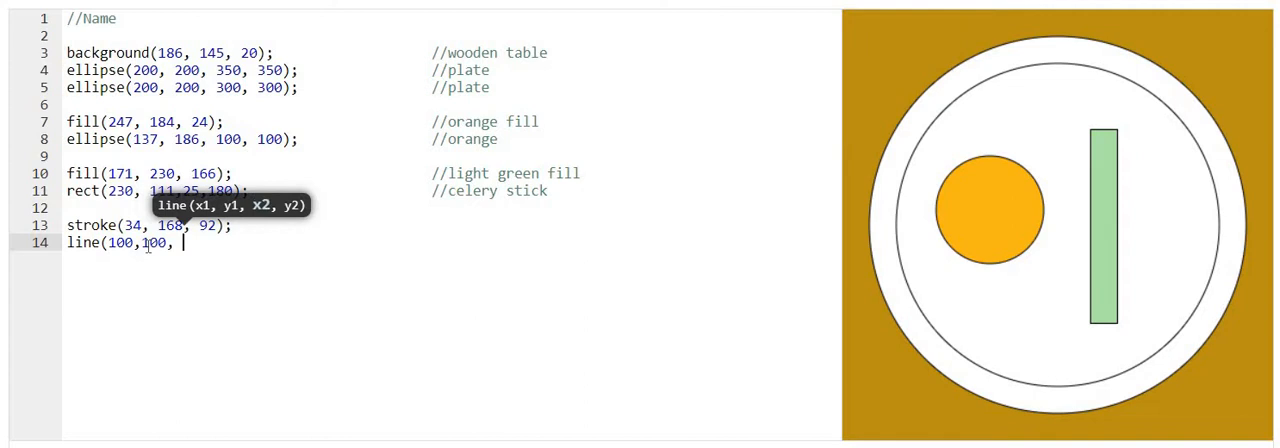
pyautogui.write('300,')
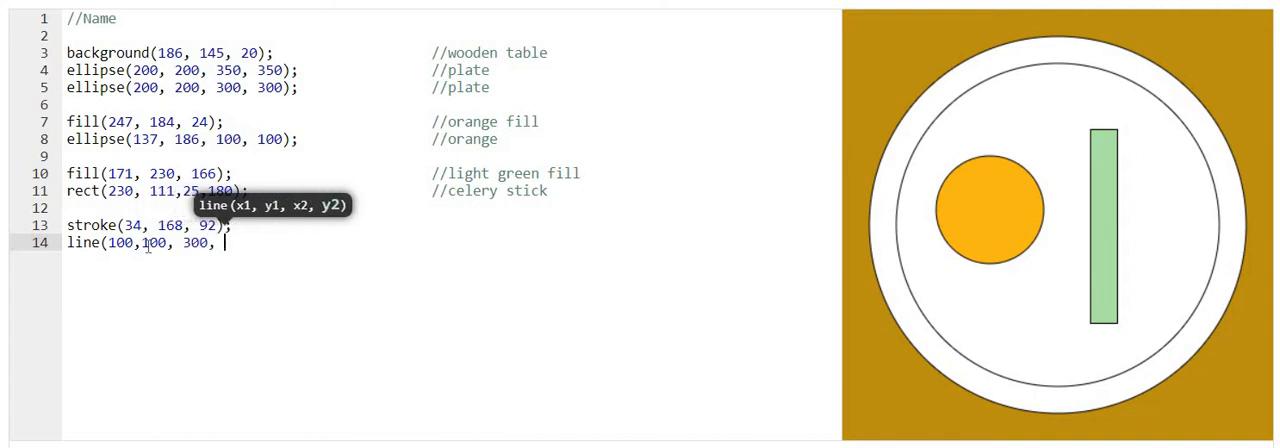
pyautogui.write('300')
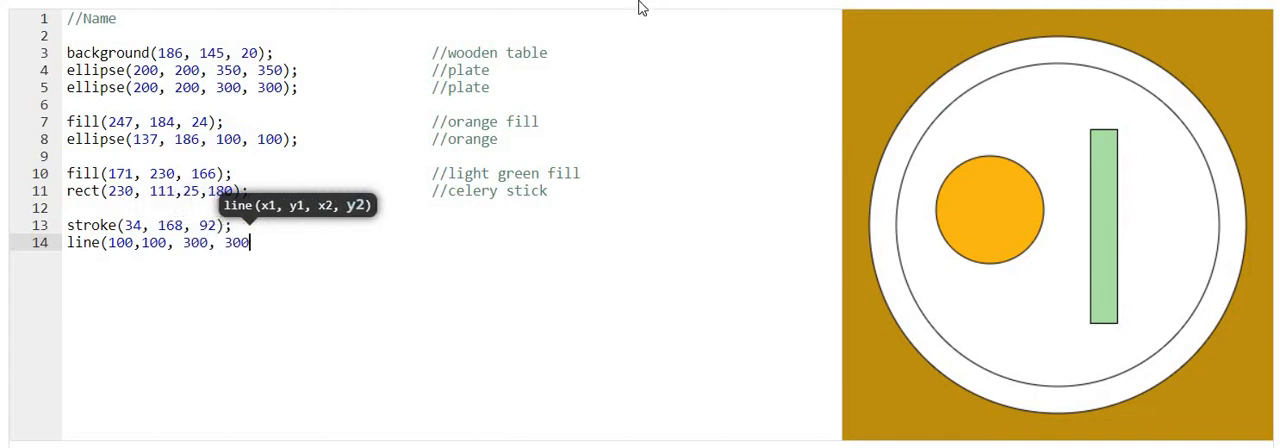
pyautogui.moveTo(1170, 334)
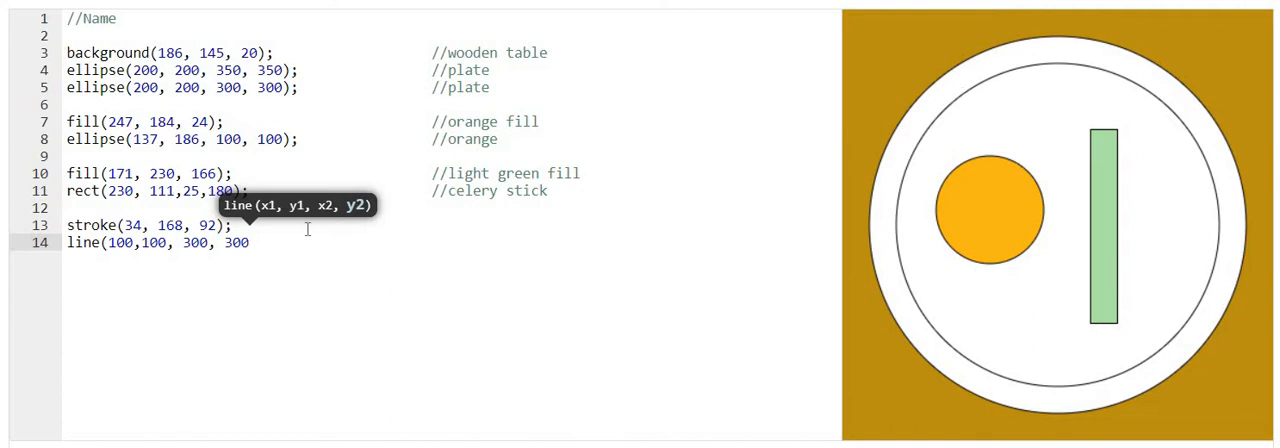
pyautogui.write(');')
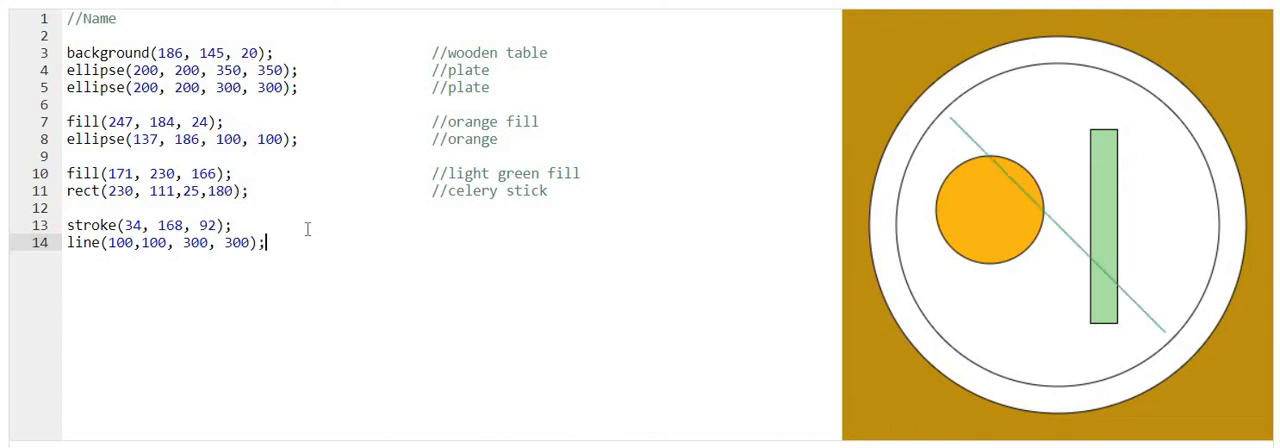
pyautogui.moveTo(820, 196)
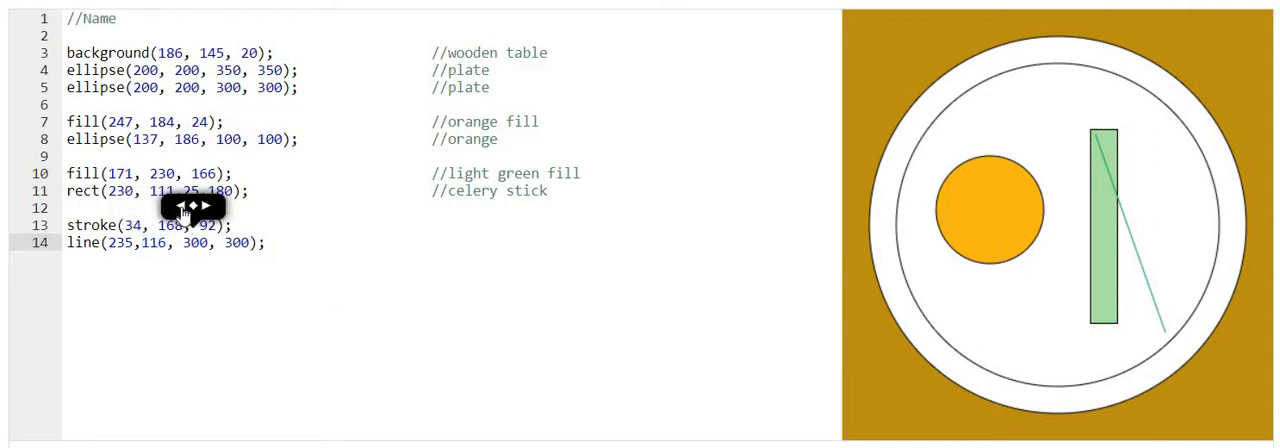
# Change the line's coordinates toward line(238,116, 239, 286) inside the celery stick.
pyautogui.write('239')
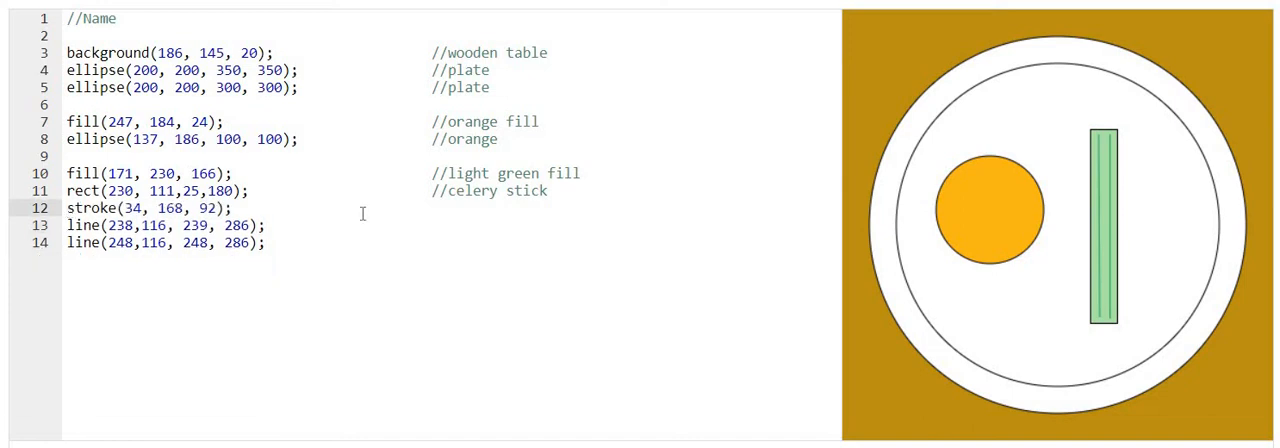
# Comment the stroke command as //darker green line.
pyautogui.click(400, 208)
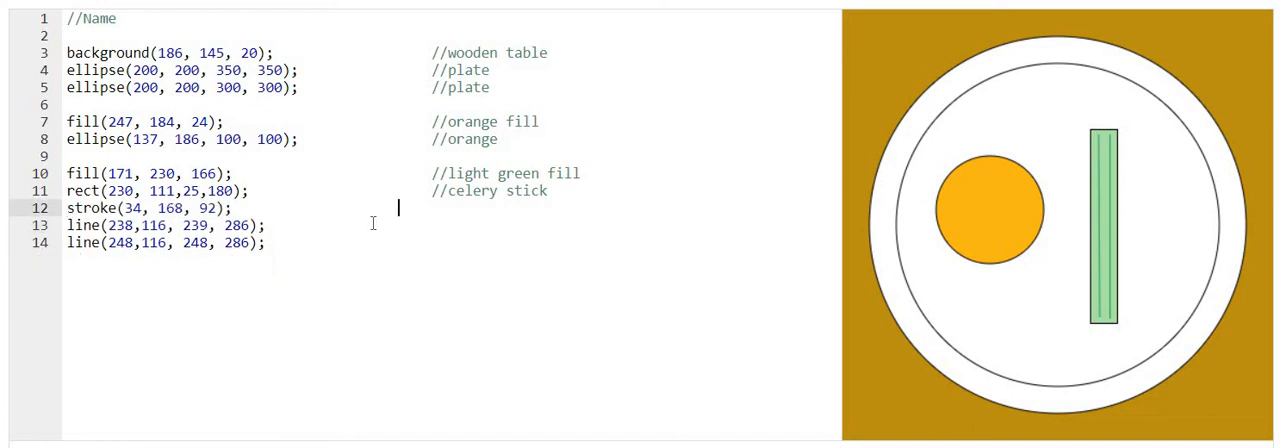
pyautogui.write('//')
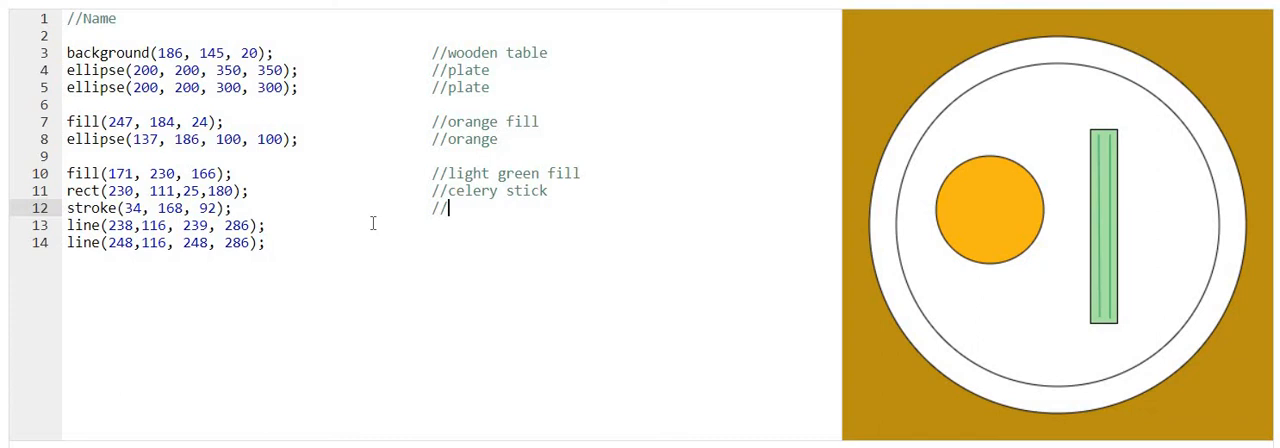
pyautogui.write('d')
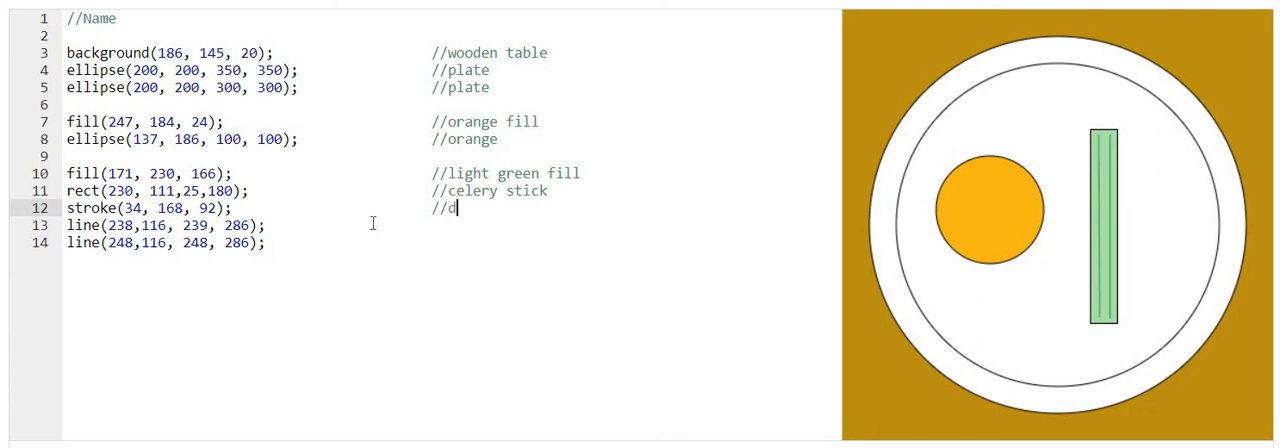
pyautogui.write('arker gre')
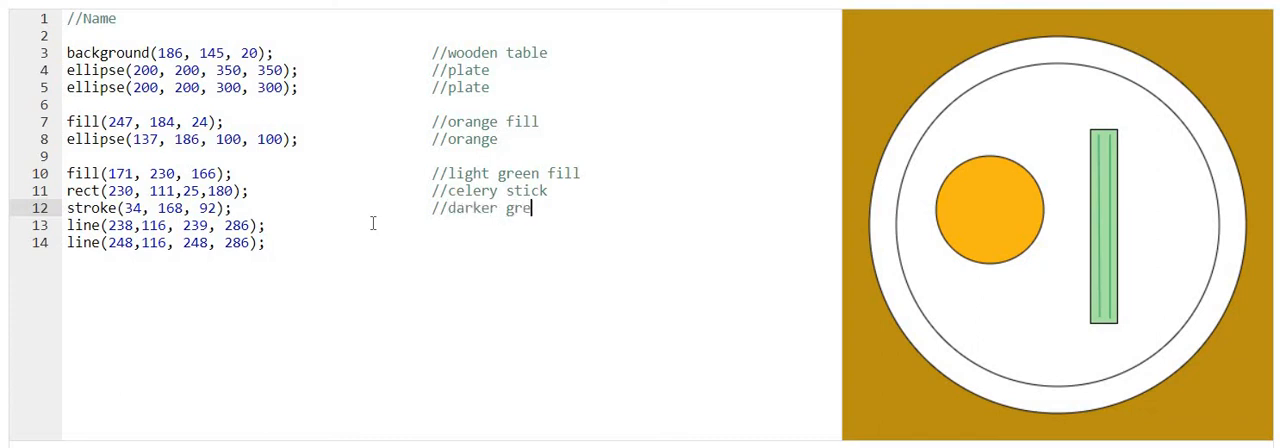
pyautogui.write('en line')
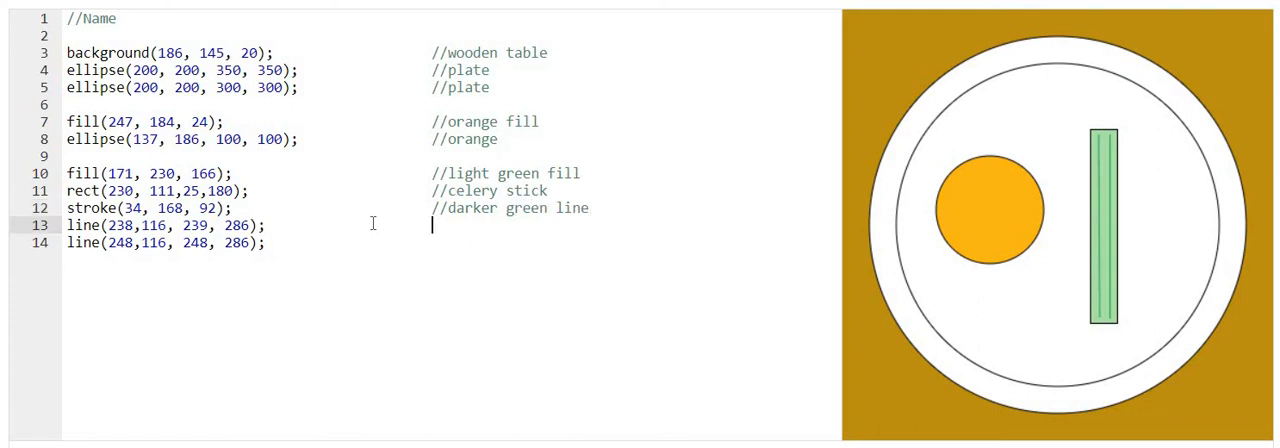
# Comment both line commands as //celery lines.
pyautogui.write('//celery line')
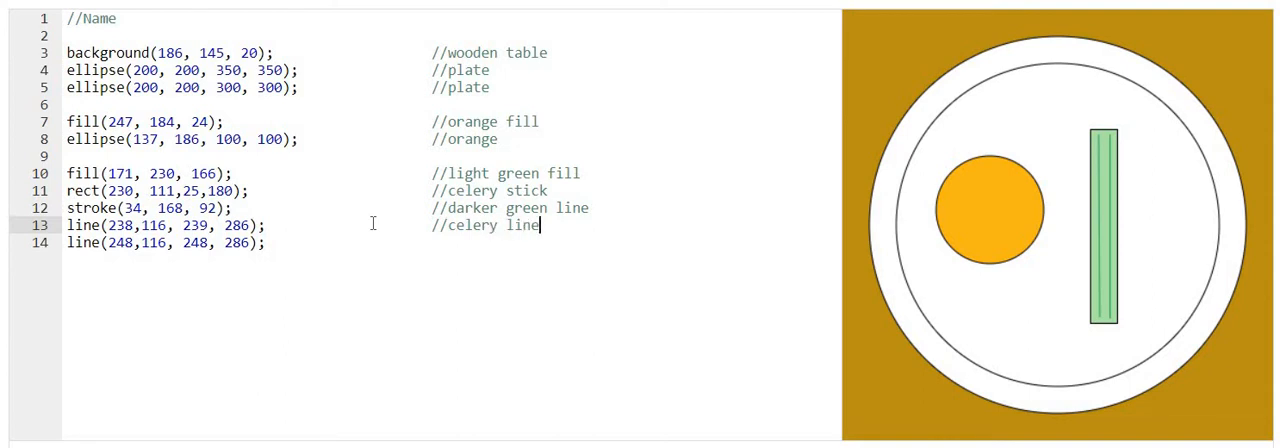
pyautogui.write('s')
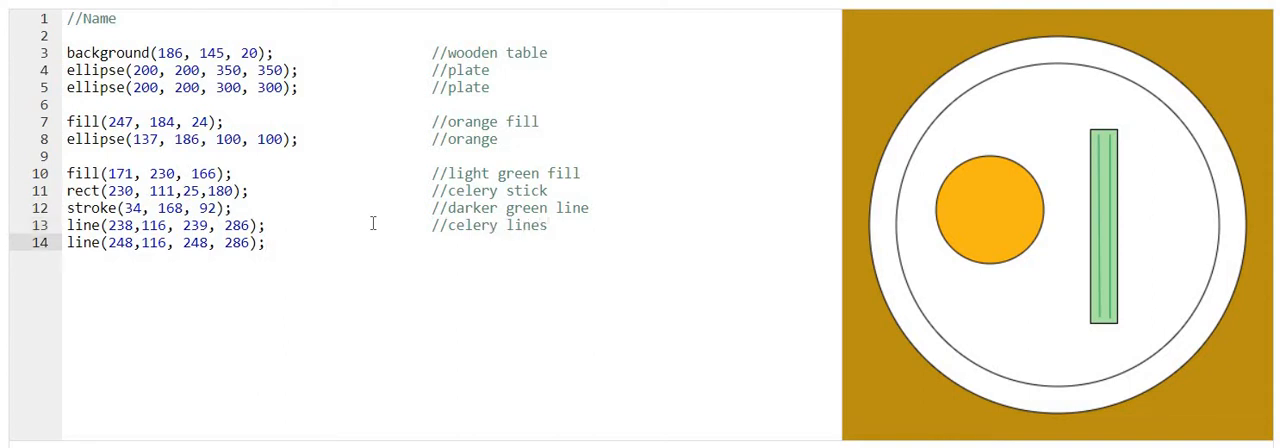
pyautogui.write('//')
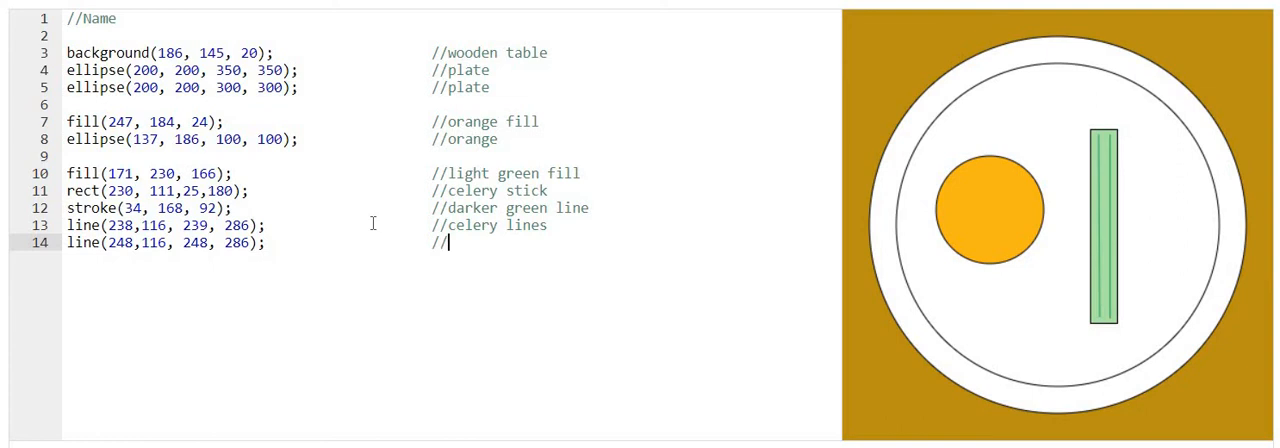
pyautogui.write('ce')
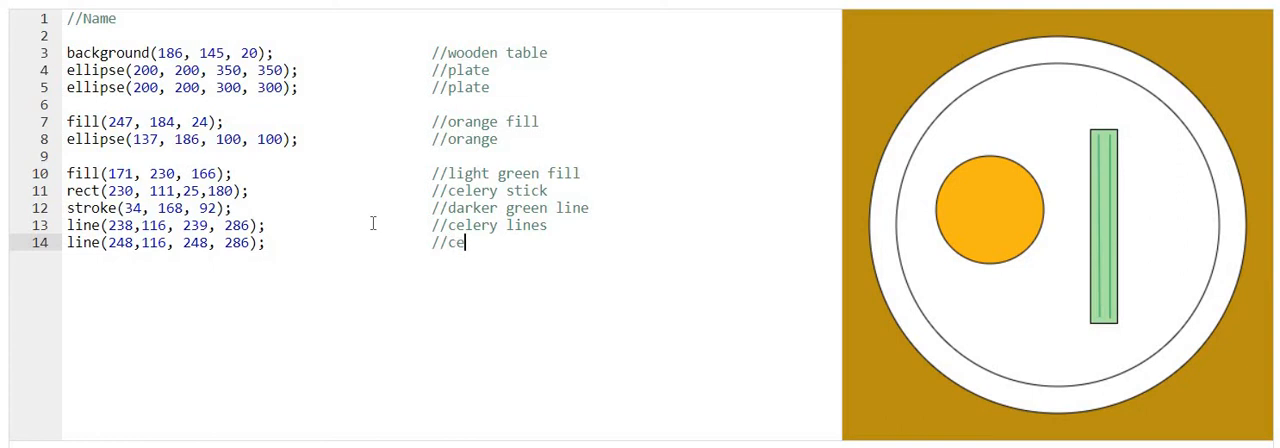
pyautogui.write('lery lines')
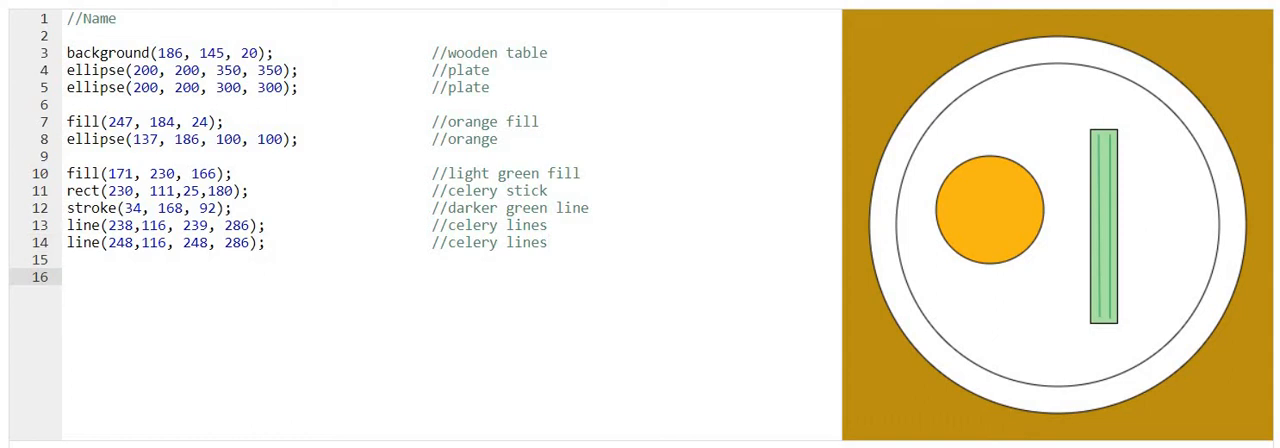
# Add a tan fill(240, 225, 149) chosen with the colour picker, commented //tan fill.
pyautogui.write('fi')
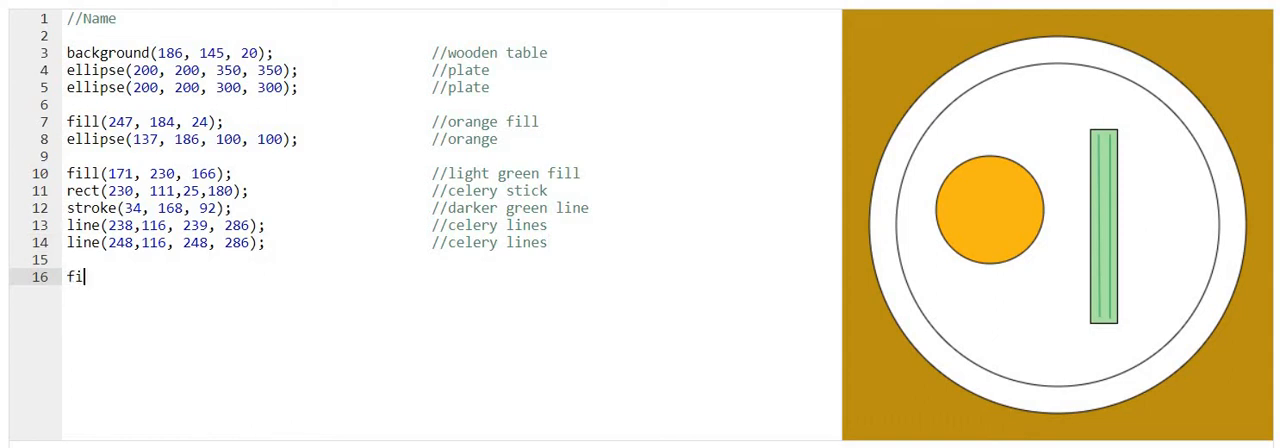
pyautogui.write('ll(255, 0, 0);')
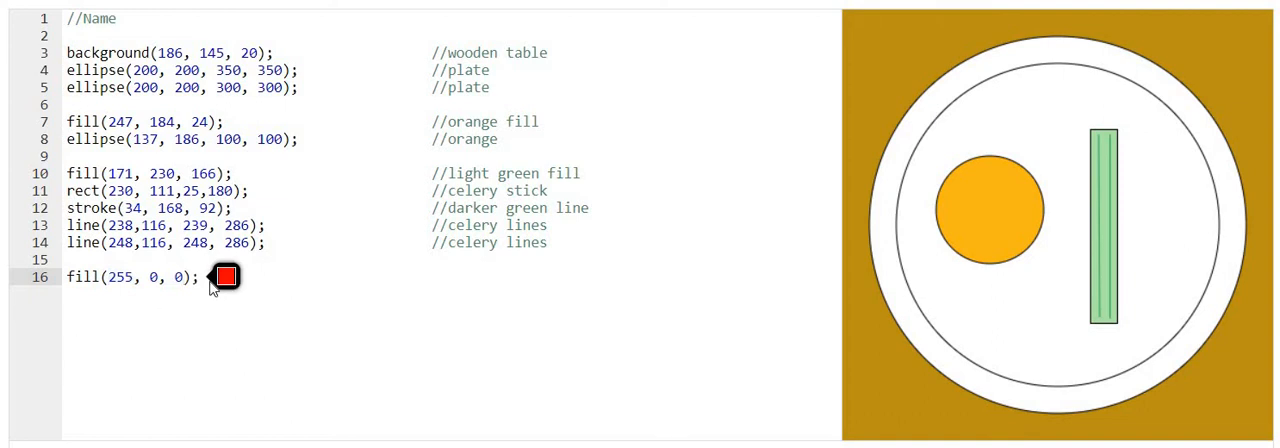
pyautogui.moveTo(220, 276)
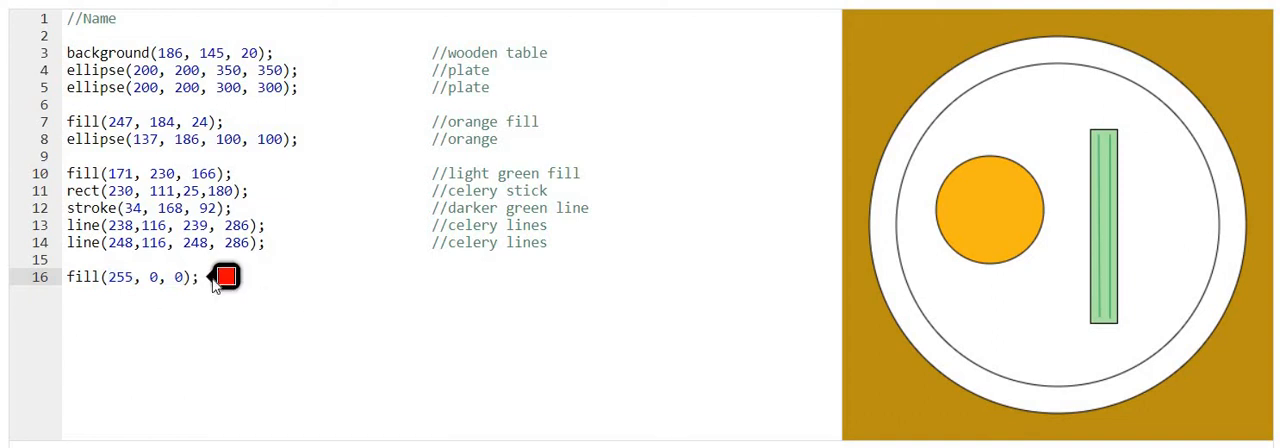
pyautogui.click(224, 276)
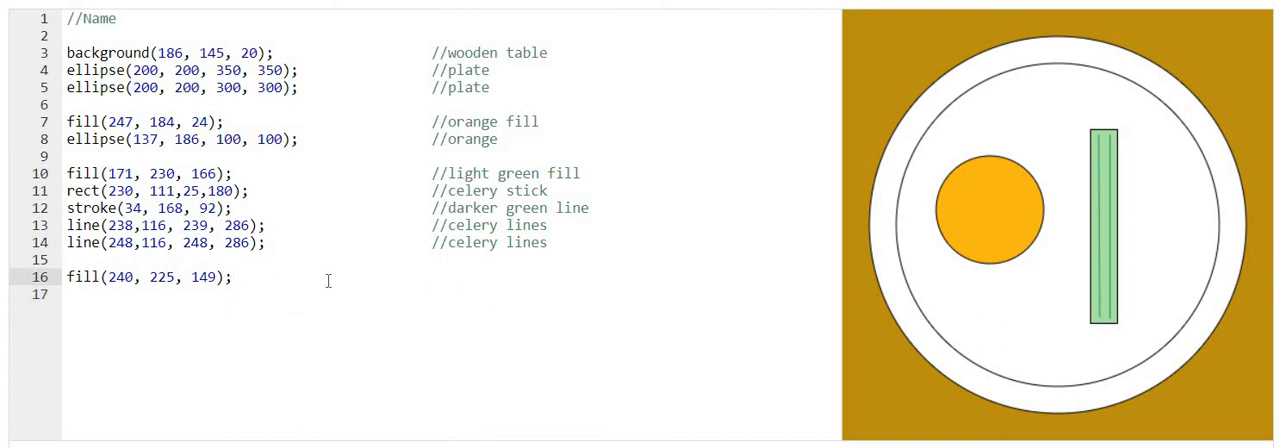
pyautogui.write('/')
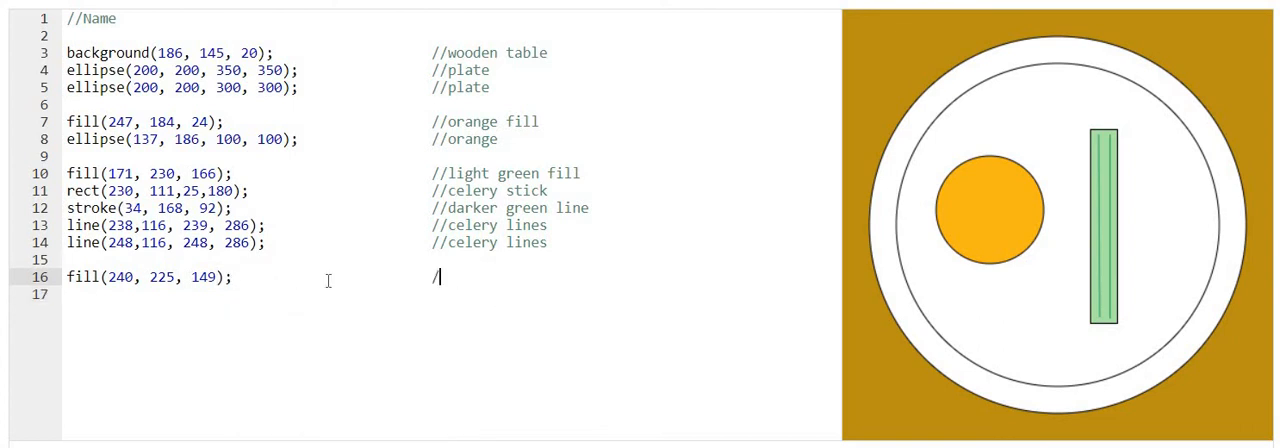
pyautogui.write('tan')
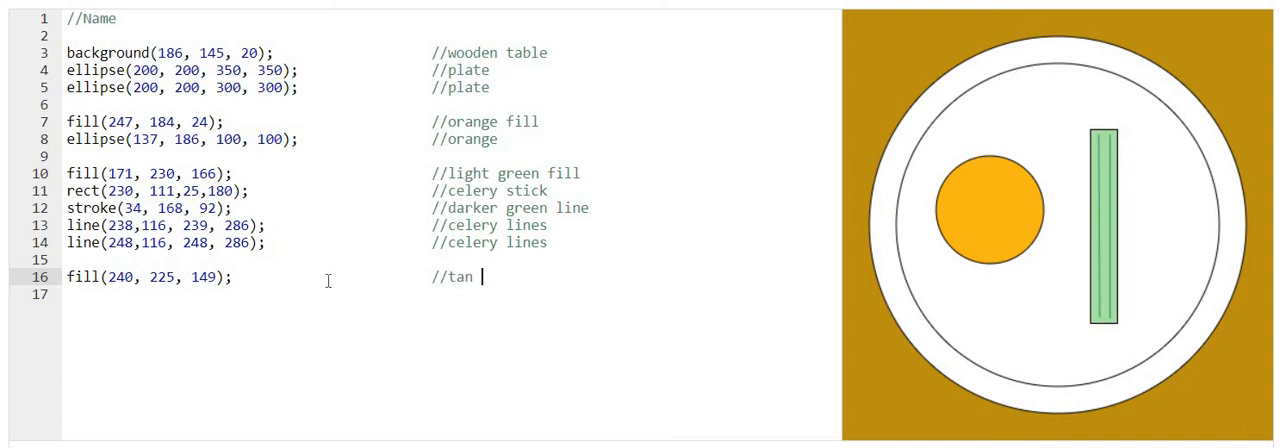
pyautogui.write('fill')
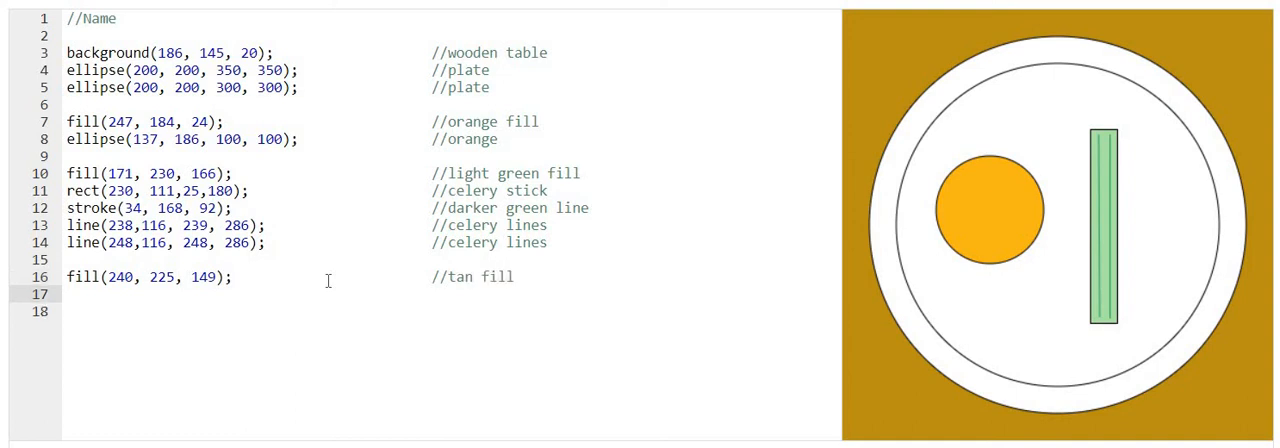
# Start a triangle command on the line below the tan fill.
pyautogui.write('triangle')
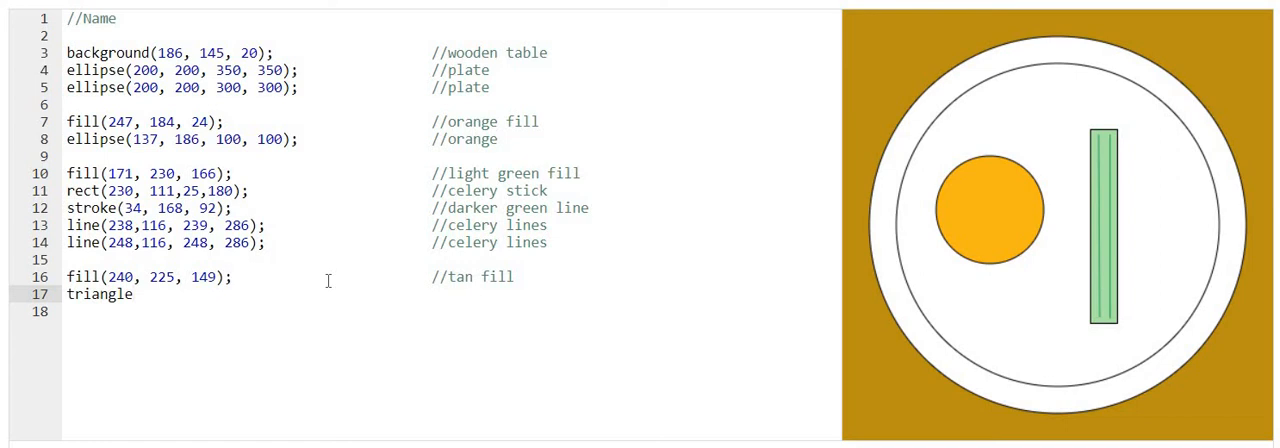
pyautogui.write('(')
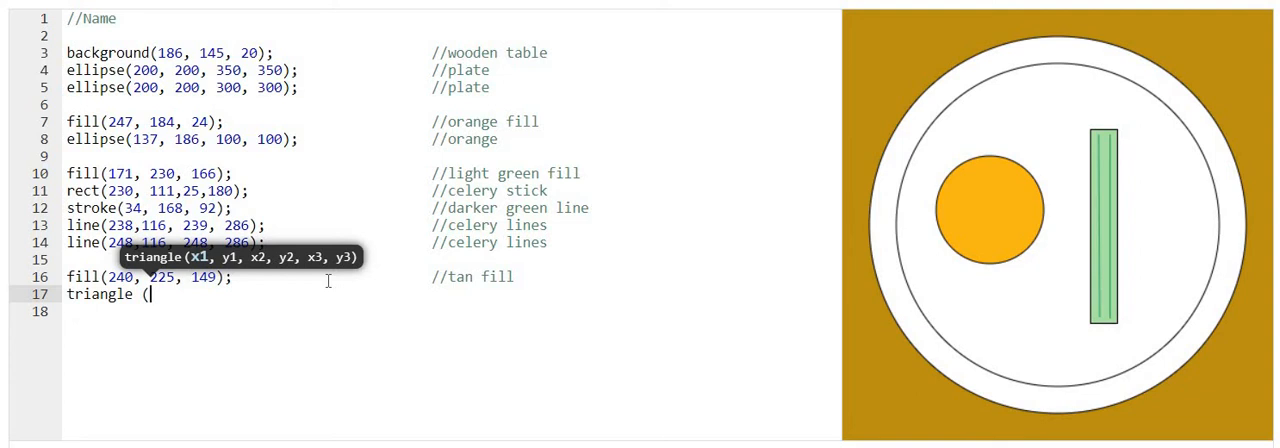
# Complete triangle(100,100, 200, 200, 100, 300) drawn in tan across the plate.
pyautogui.write('100')
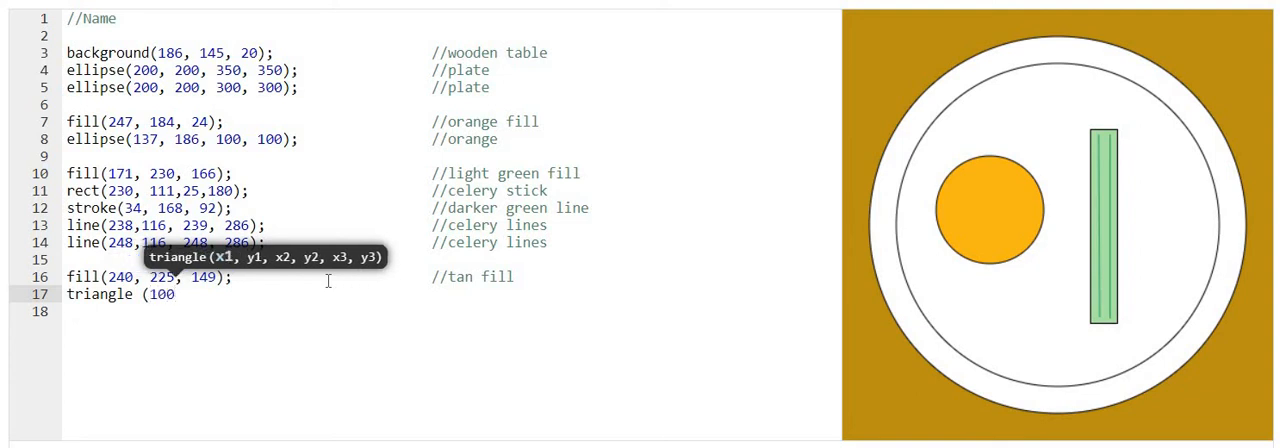
pyautogui.write(',100,')
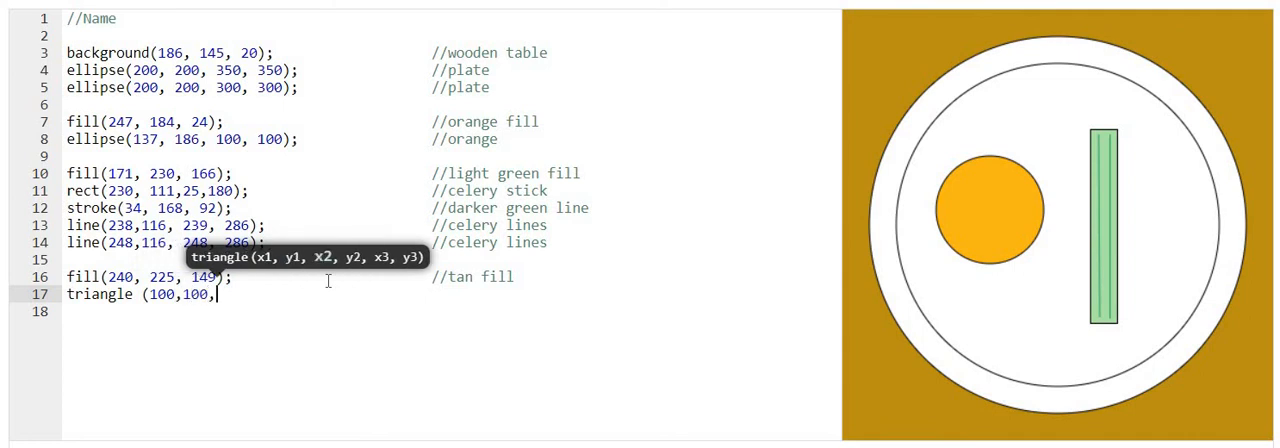
pyautogui.write('2')
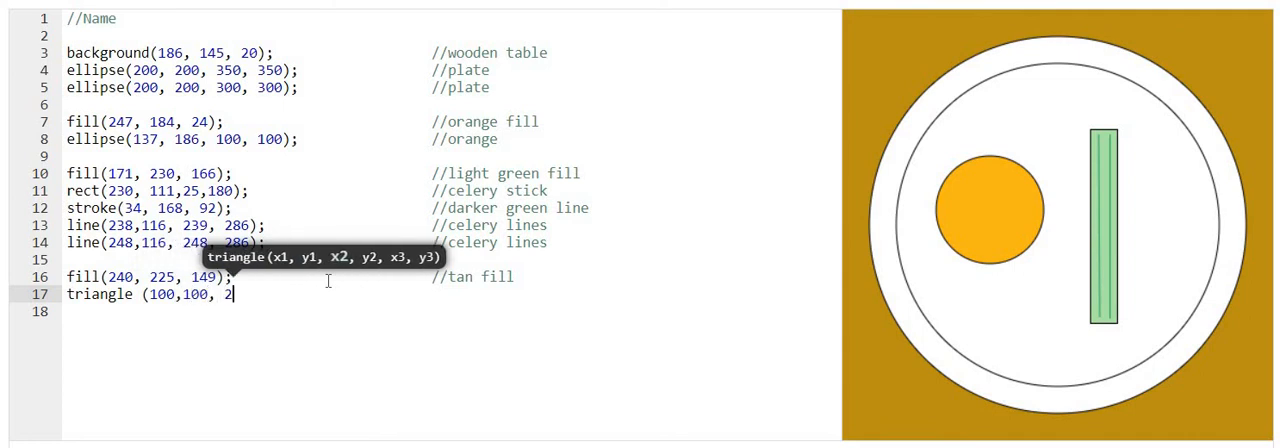
pyautogui.write('200,')
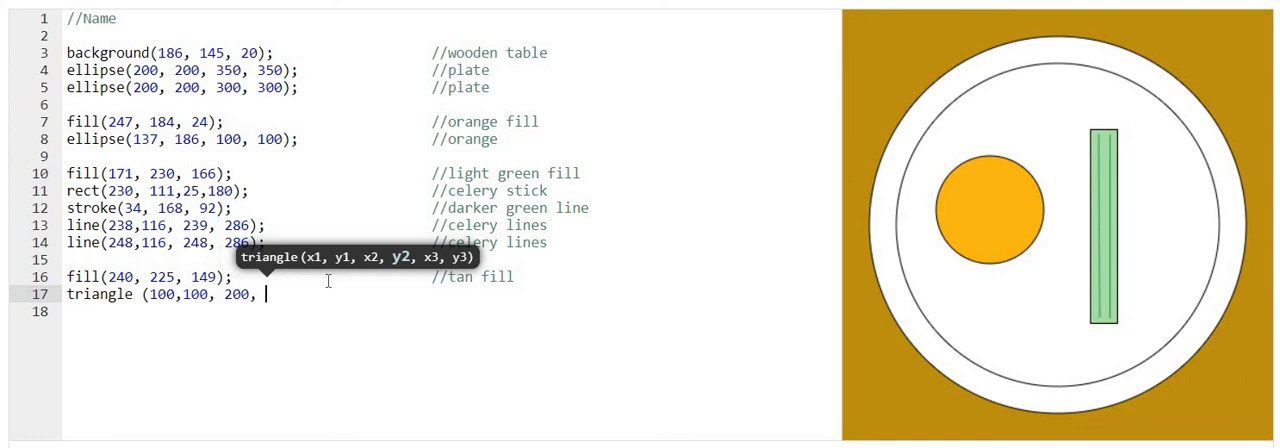
pyautogui.write('200, 1')
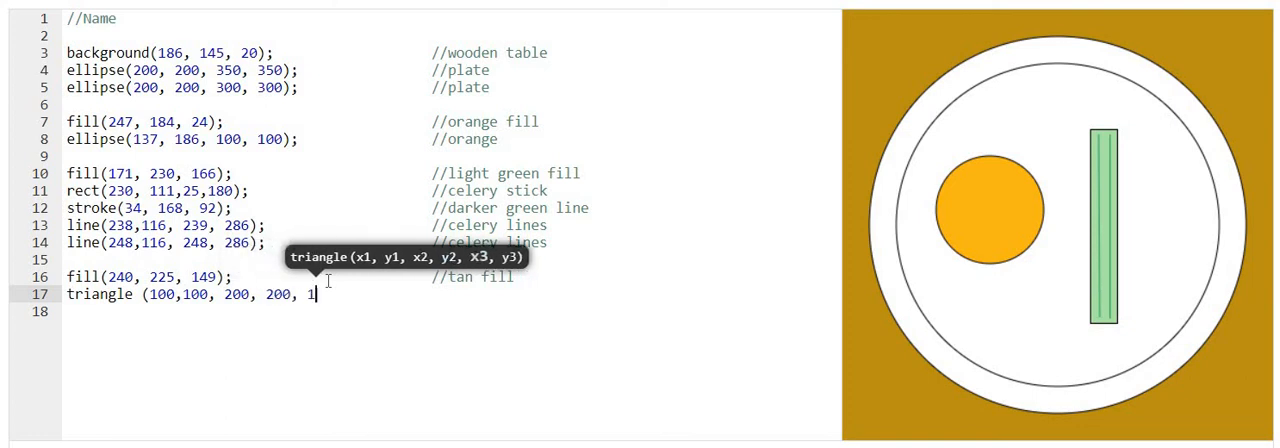
pyautogui.write('00, 300')
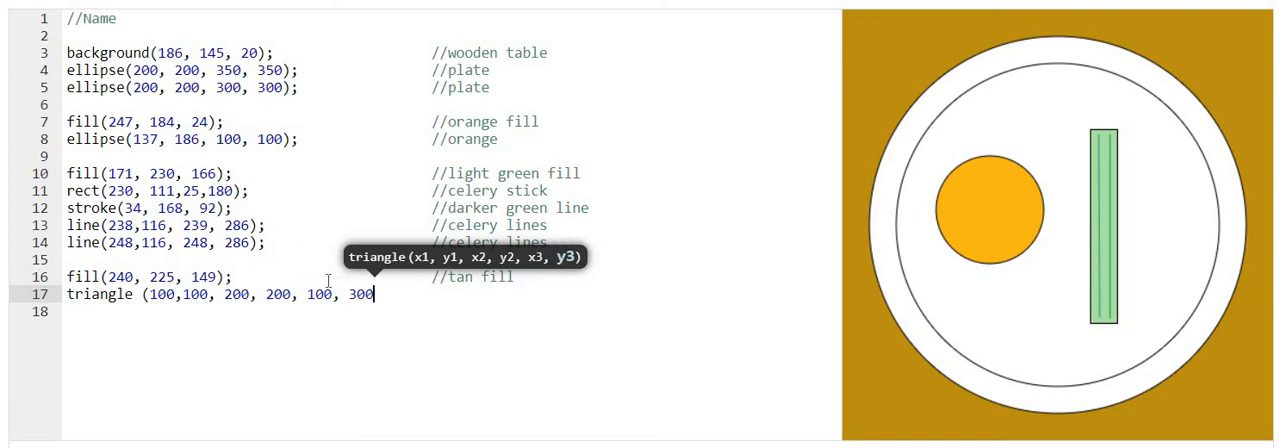
pyautogui.write(');')
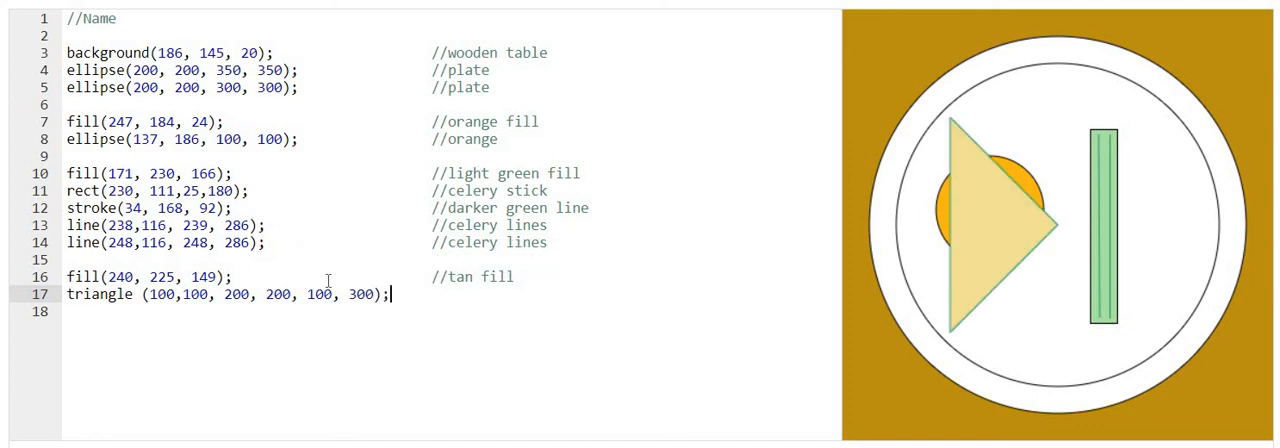
pyautogui.moveTo(884, 104)
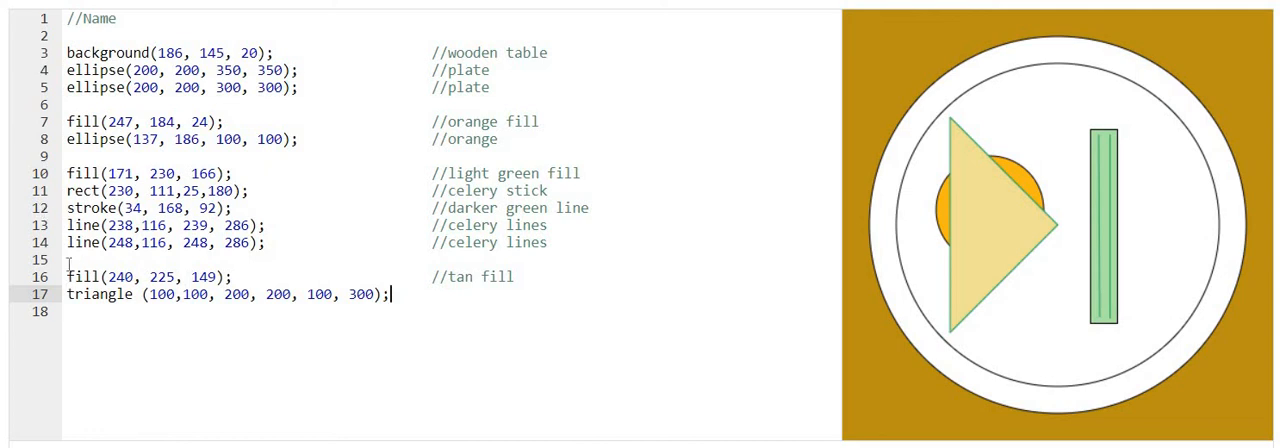
# Add noStroke(); above the tan fill so the triangle has no outline.
pyautogui.press('Enter')
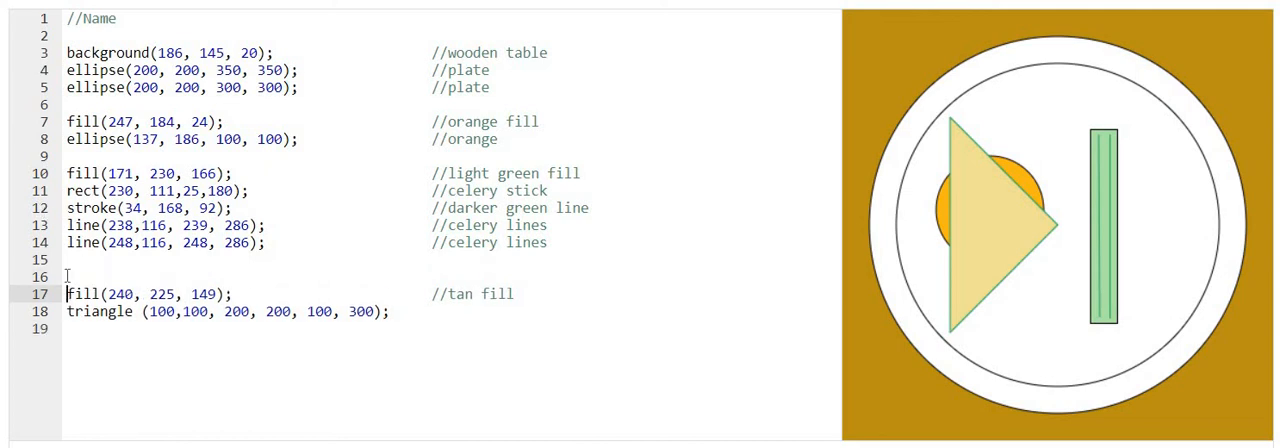
pyautogui.write('n')
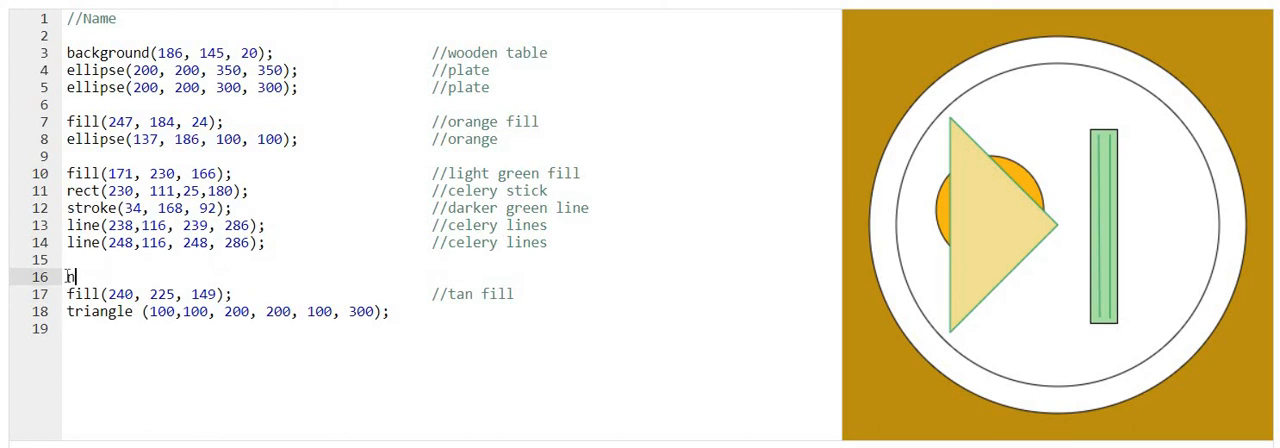
pyautogui.write('oStroke')
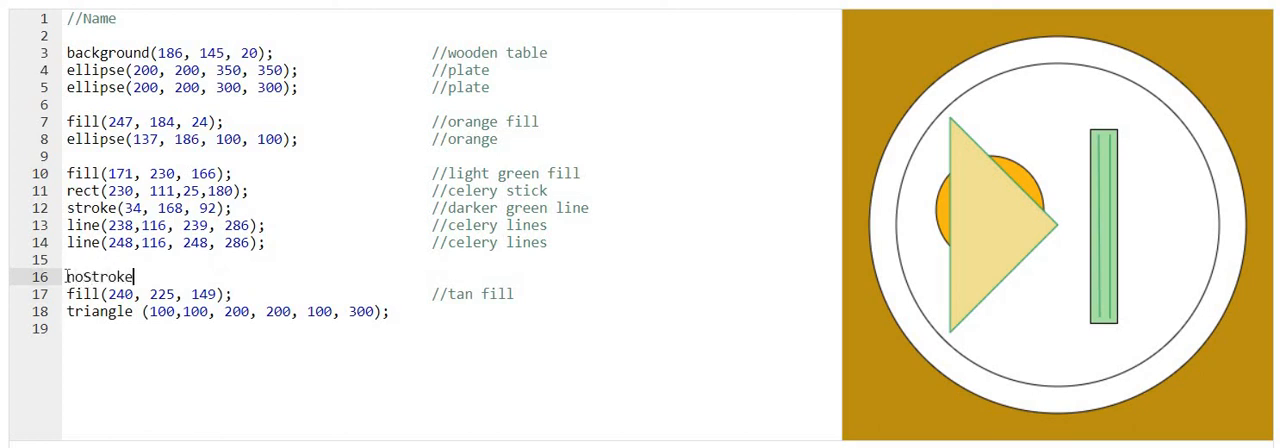
pyautogui.write('();')
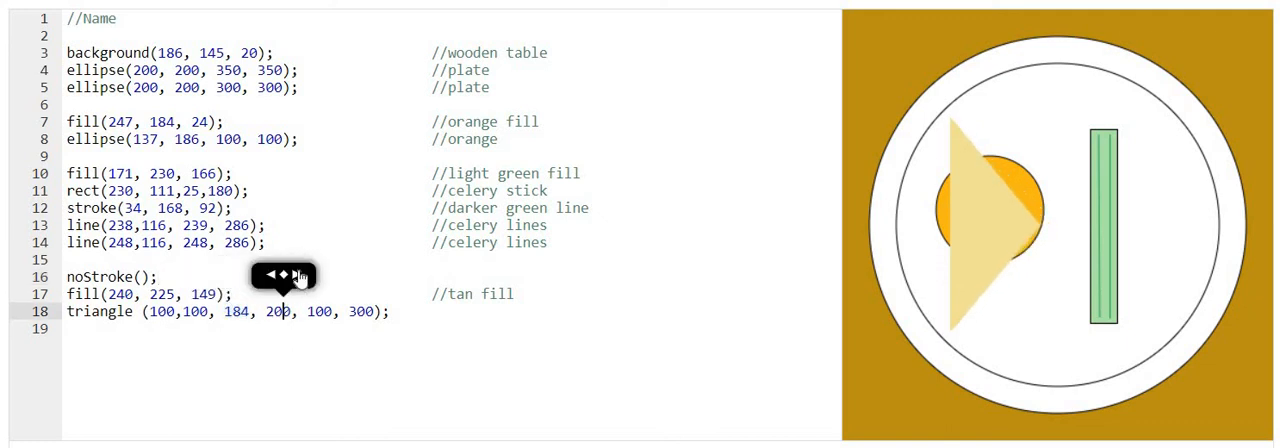
# Change the triangle's corners to (100,100), (184,35) and (218,120) as a chip shape.
pyautogui.moveTo(284, 284); pyautogui.dragTo(340, 284)
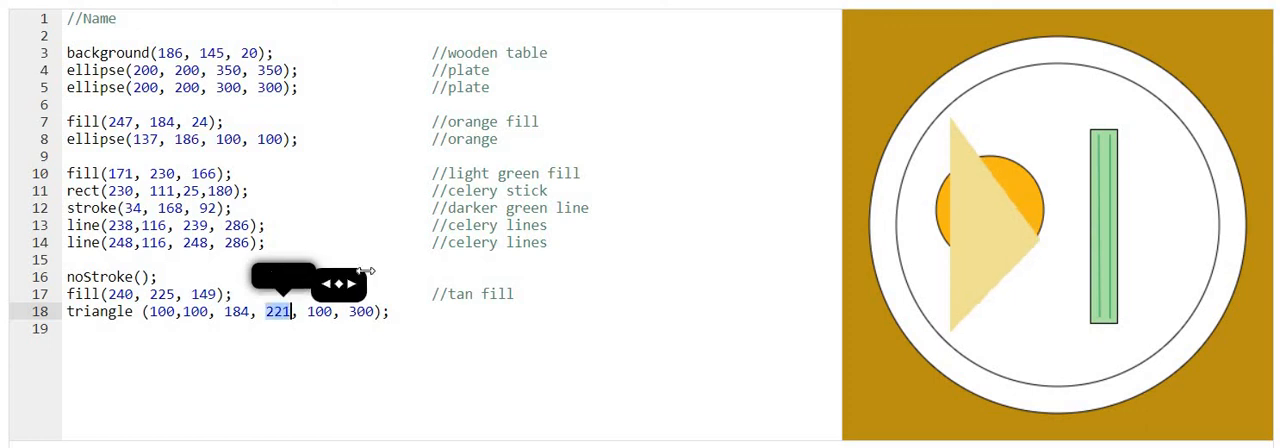
pyautogui.write('59')
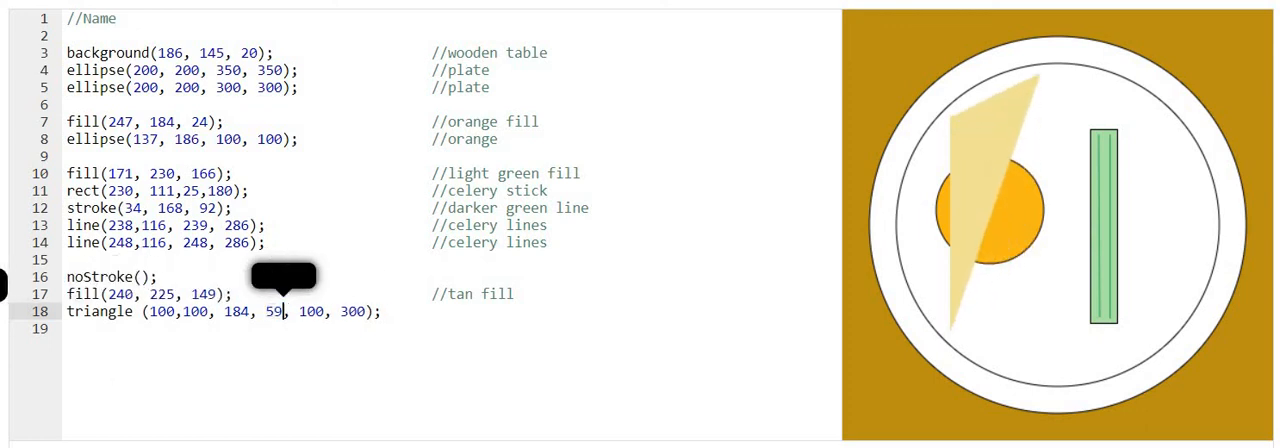
pyautogui.write('35')
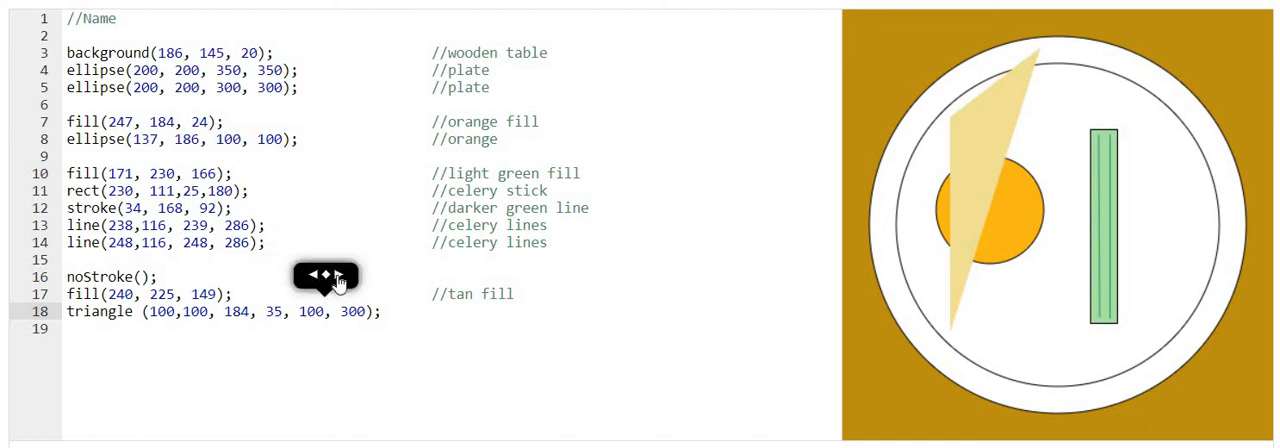
pyautogui.write('243')
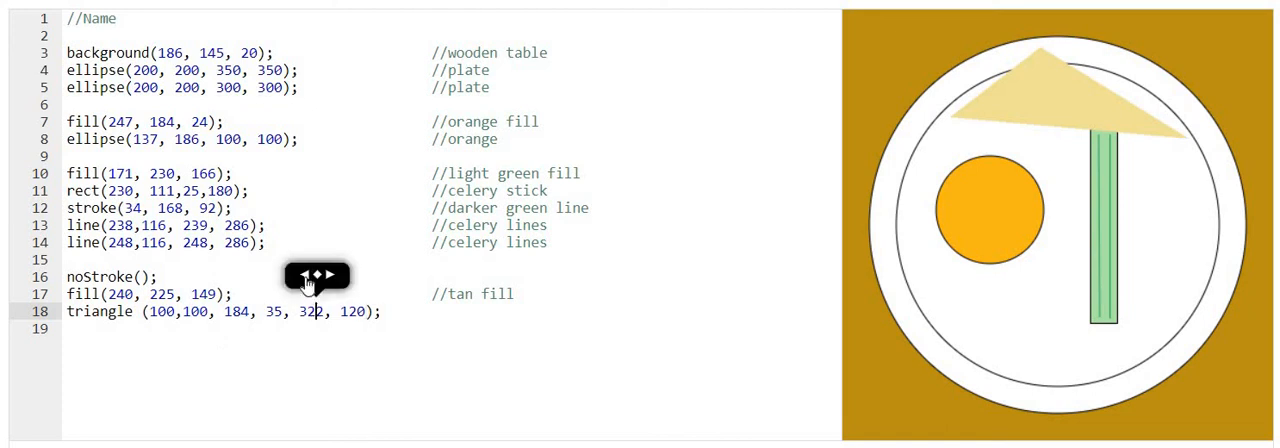
pyautogui.write('218')
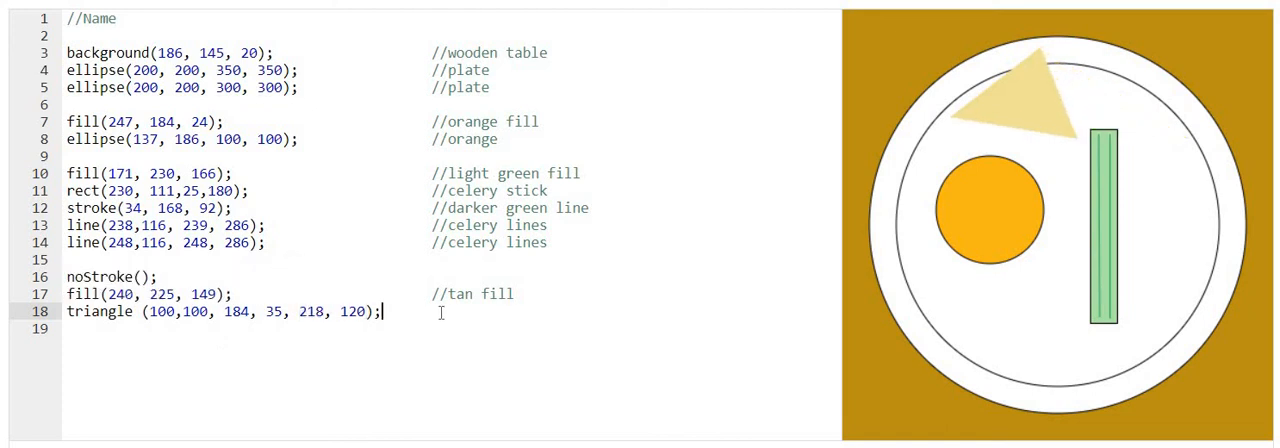
# Comment the triangle command as //tortilla chip.
pyautogui.write('//')
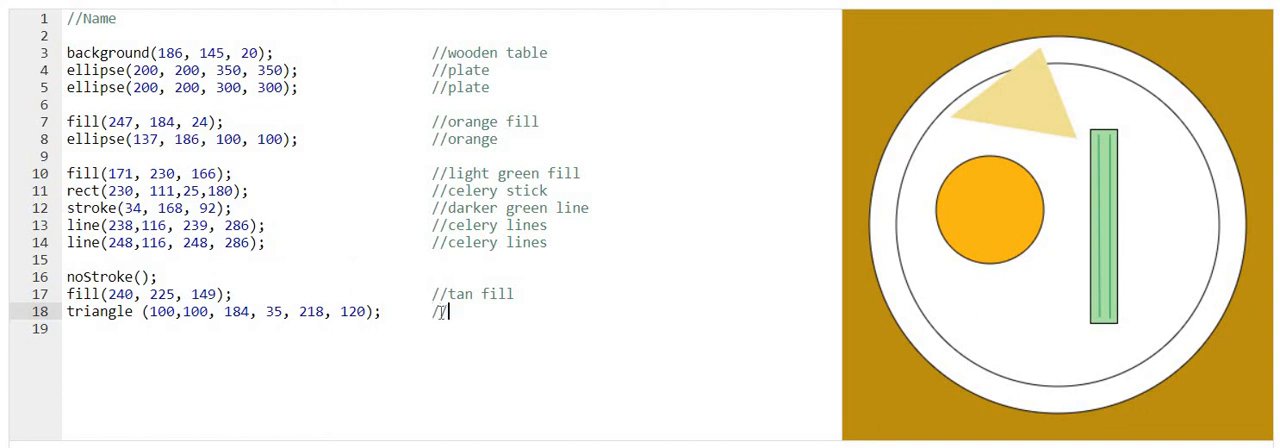
pyautogui.write('tortilla chip')
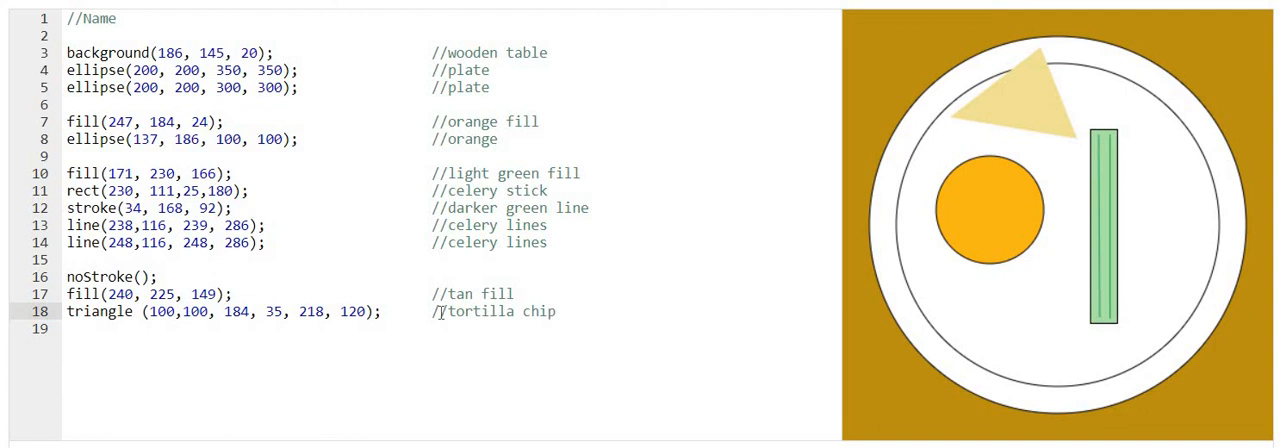
pyautogui.moveTo(996, 164)
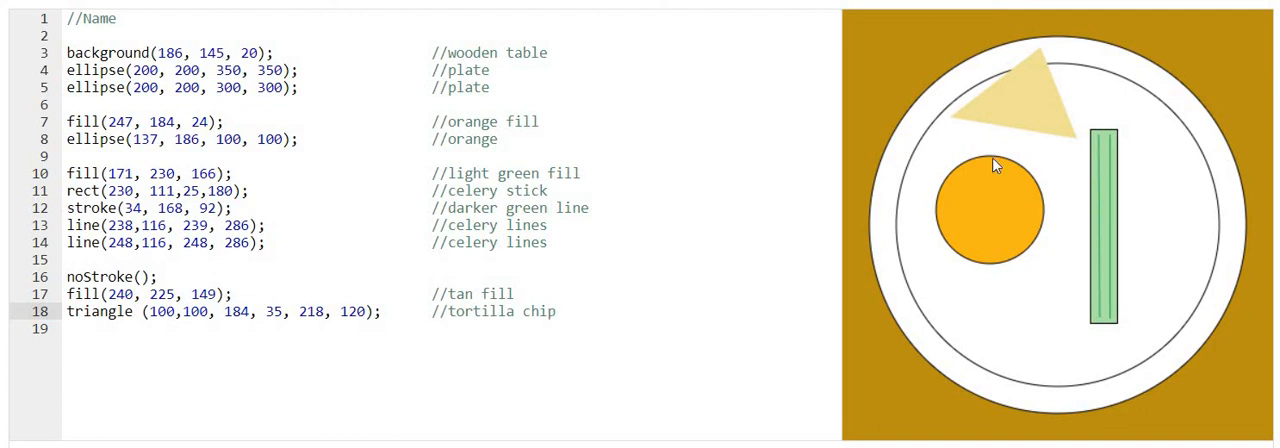
pyautogui.moveTo(938, 226)
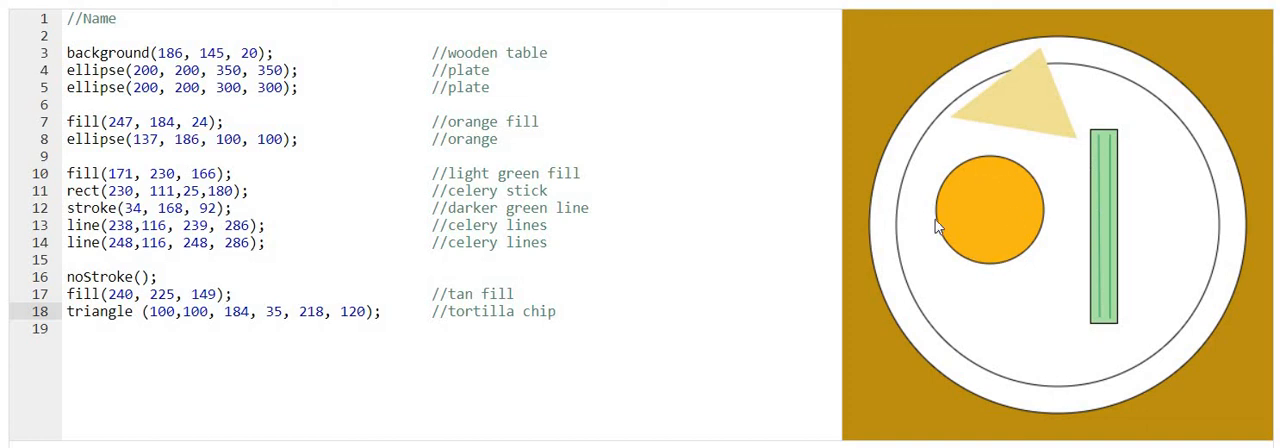
pyautogui.moveTo(996, 276)
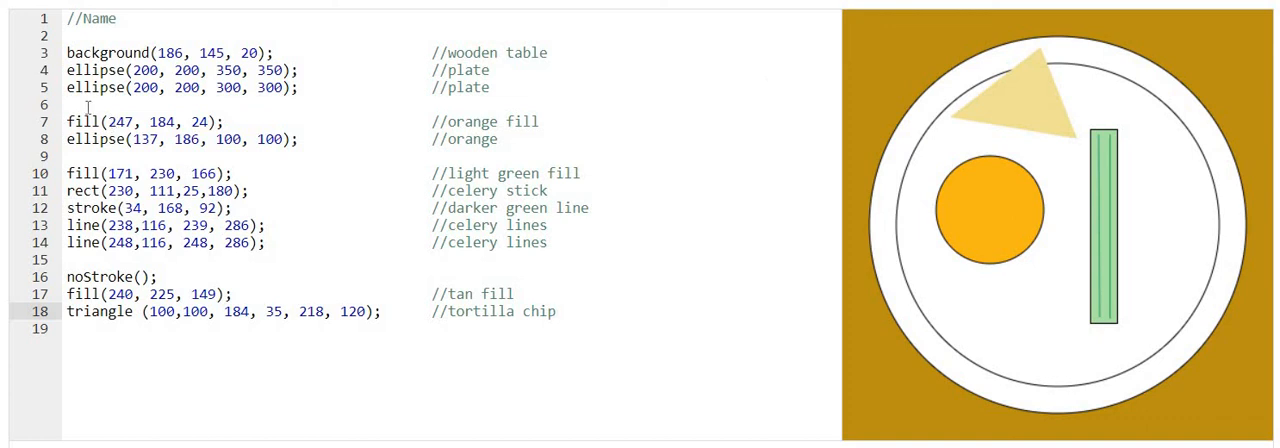
# Add noStroke(); before the orange fill so the orange loses its outline.
pyautogui.write('no')
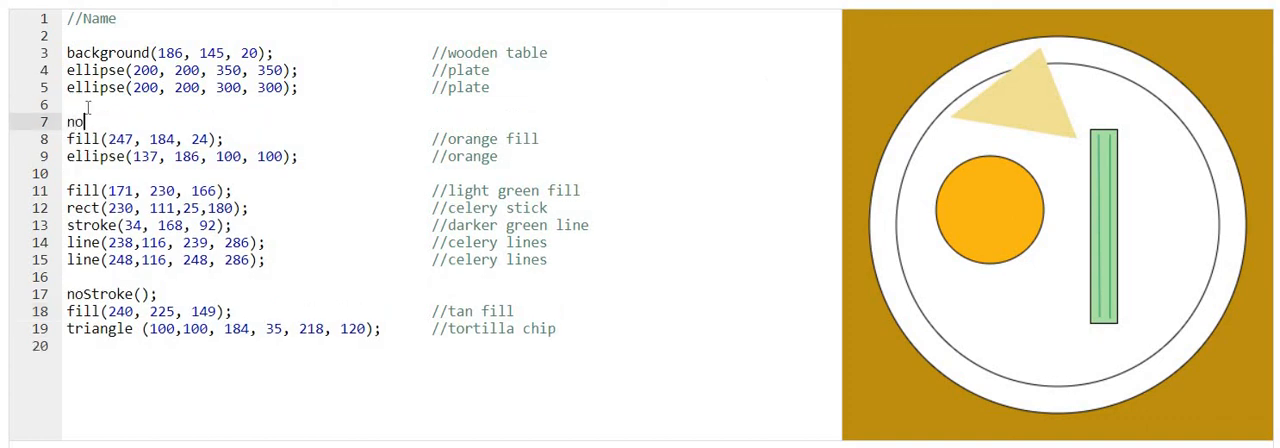
pyautogui.write('Stroke')
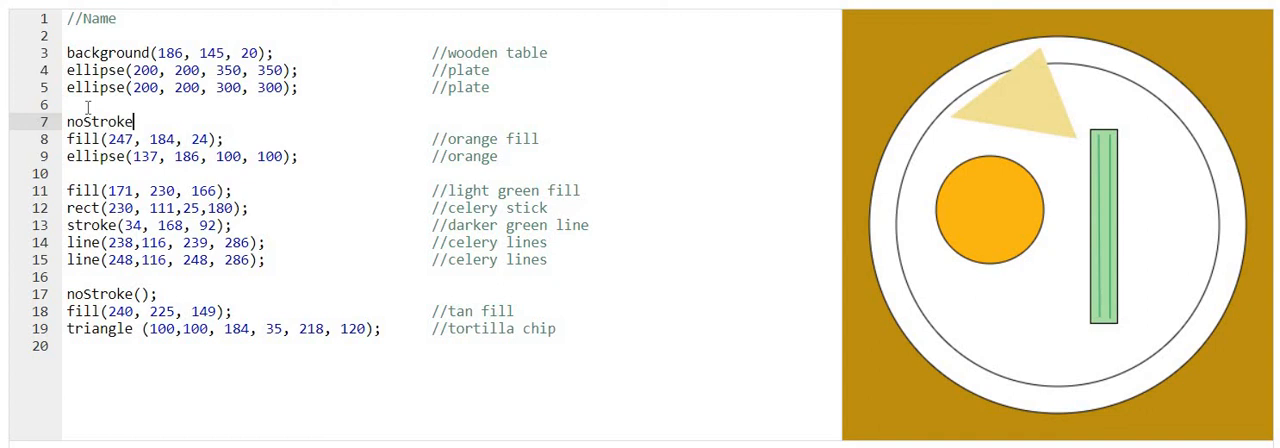
pyautogui.write('();')
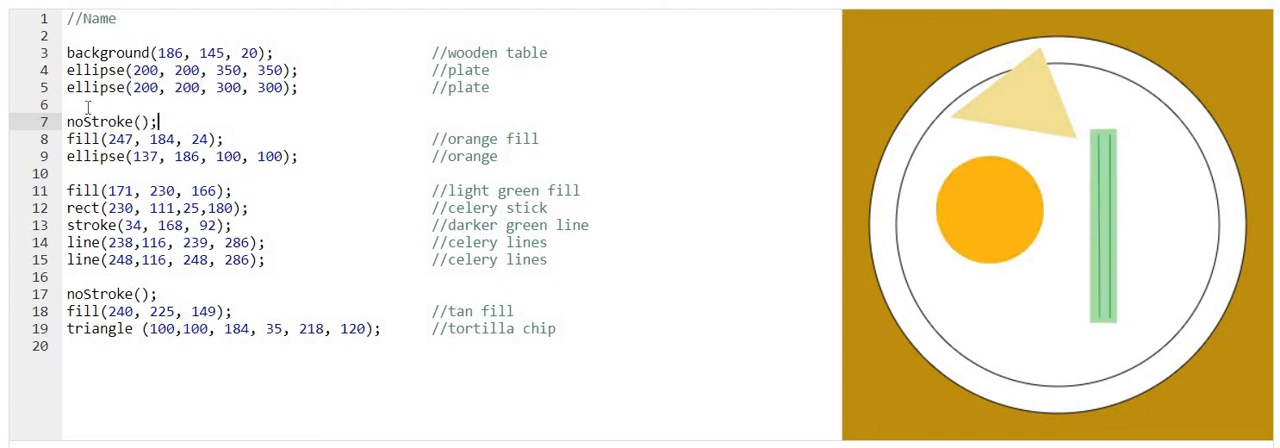
pyautogui.moveTo(1148, 258)
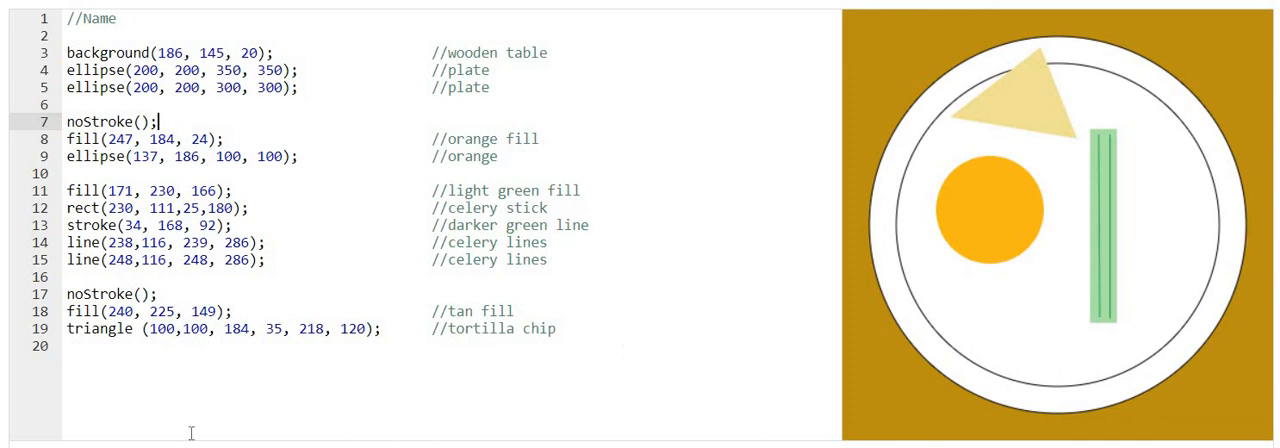
pyautogui.moveTo(62, 196)
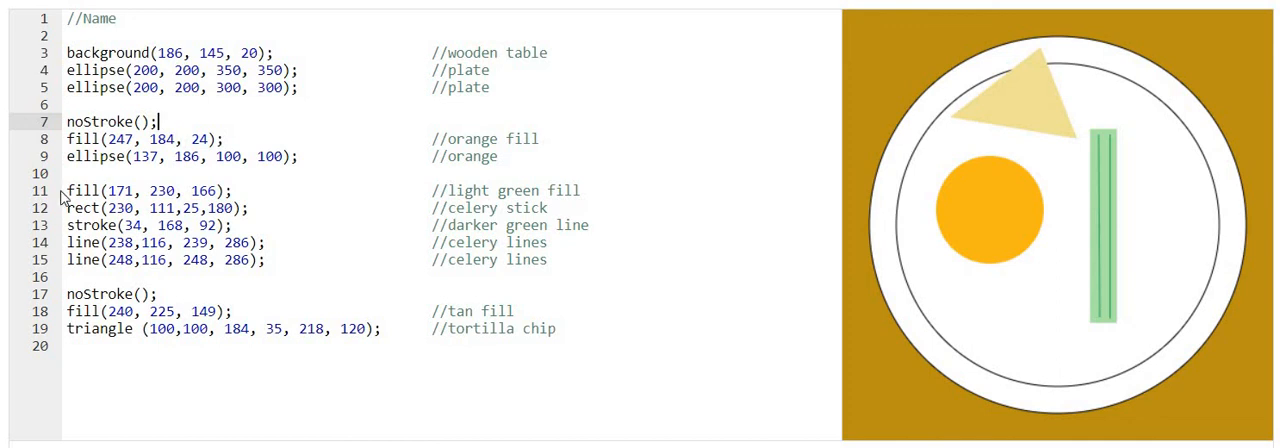